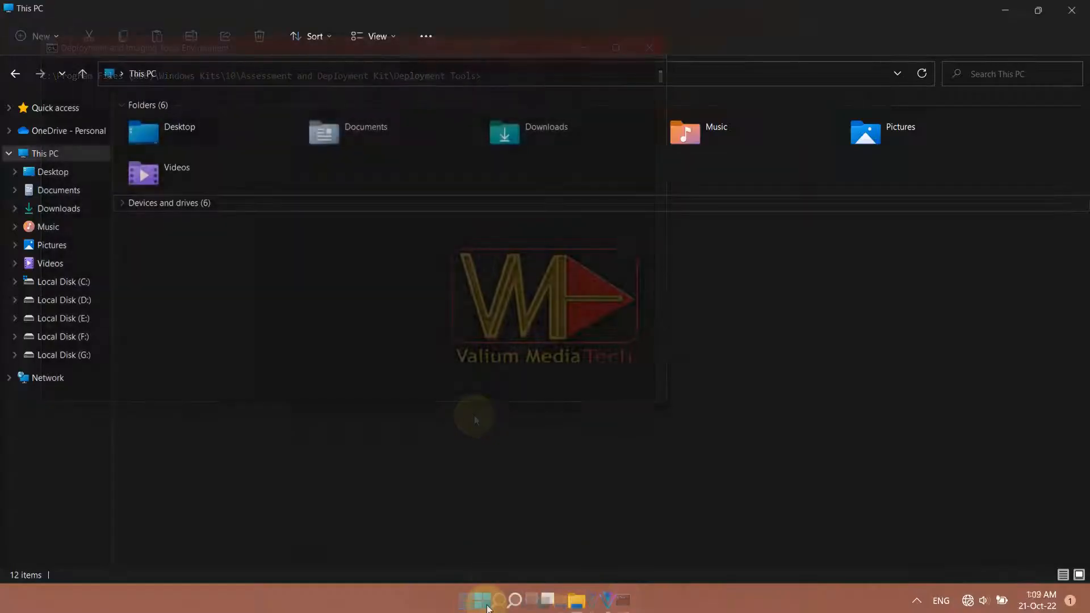
Launch the Deployment and Imaging Tools Environment and the Application Virtualization Sequencer from This PC.
left_click(482, 600)
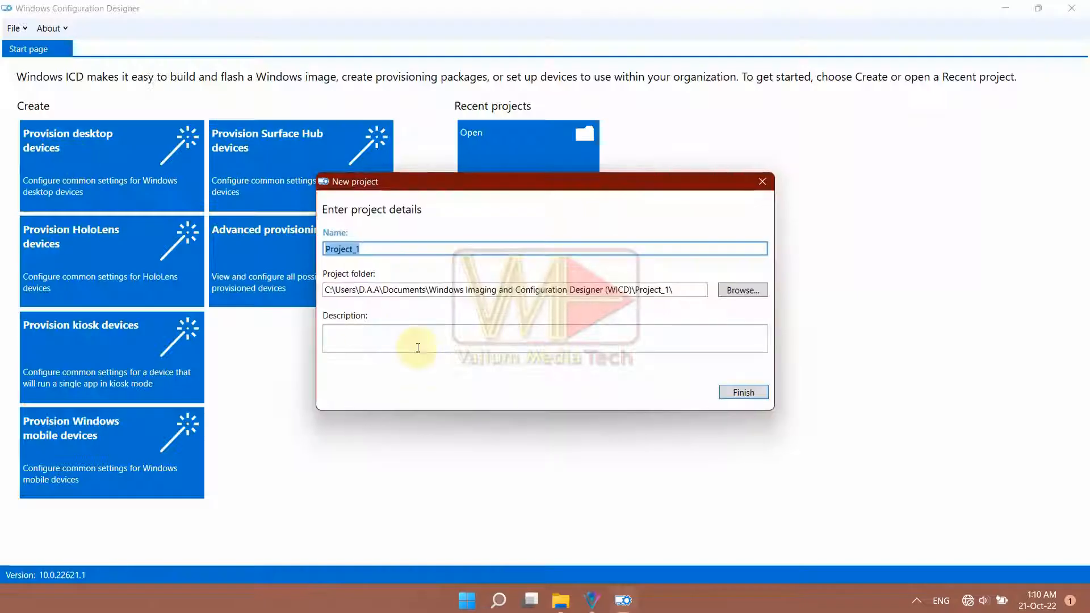
left_click(742, 392)
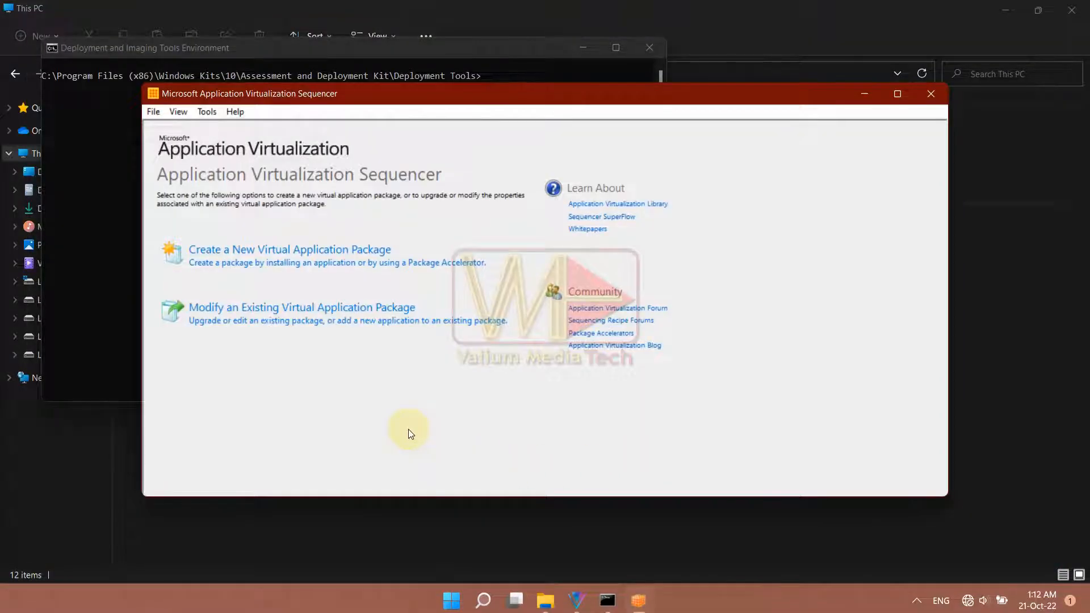
left_click(288, 249)
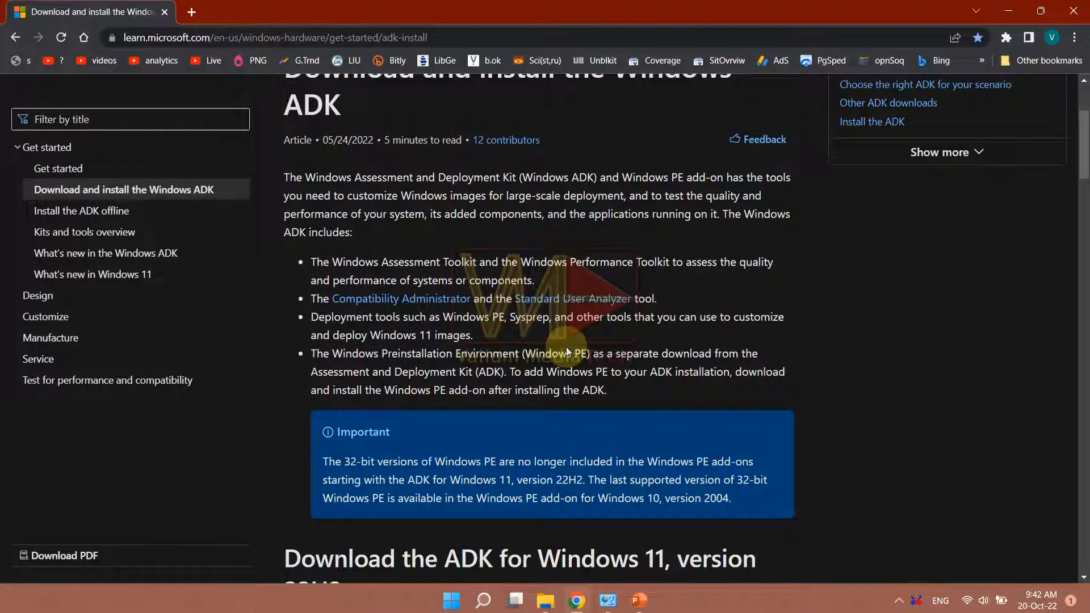
scroll("down", 3)
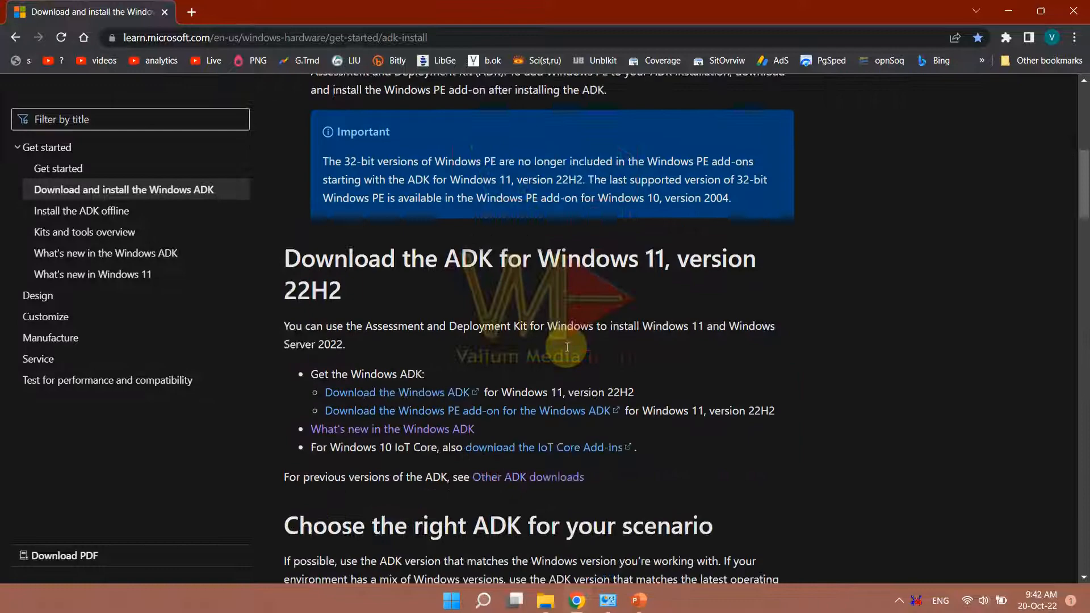
scroll("down", 3)
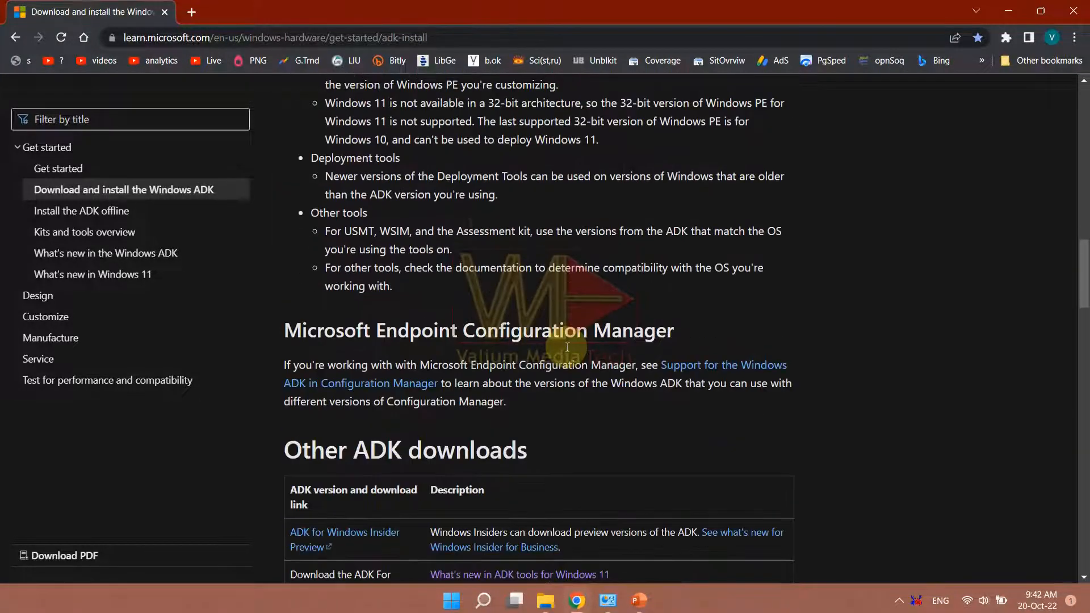
scroll("down", 3)
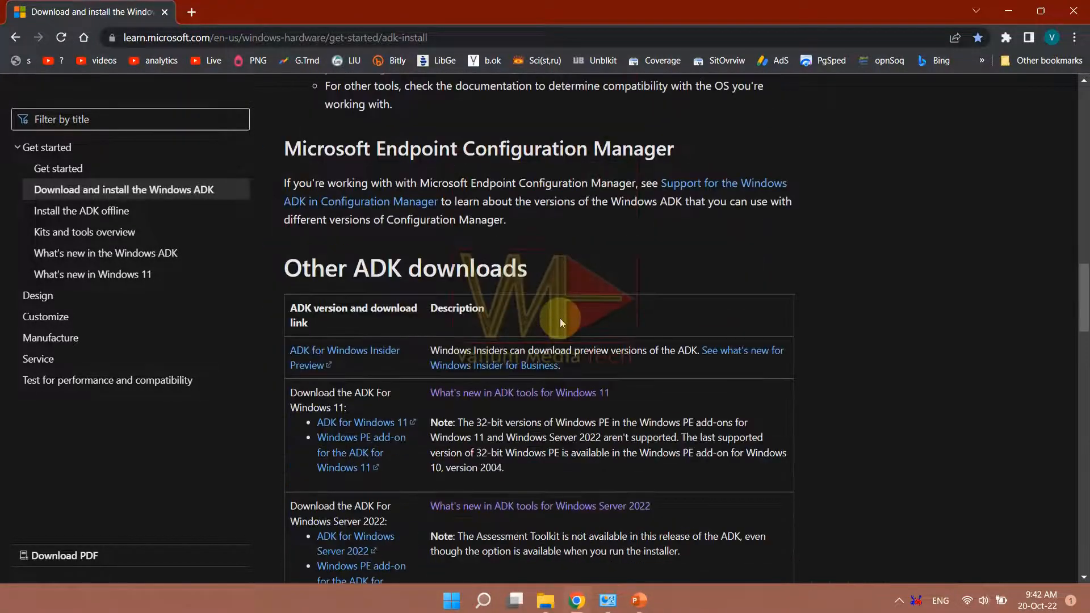
scroll("down", 3)
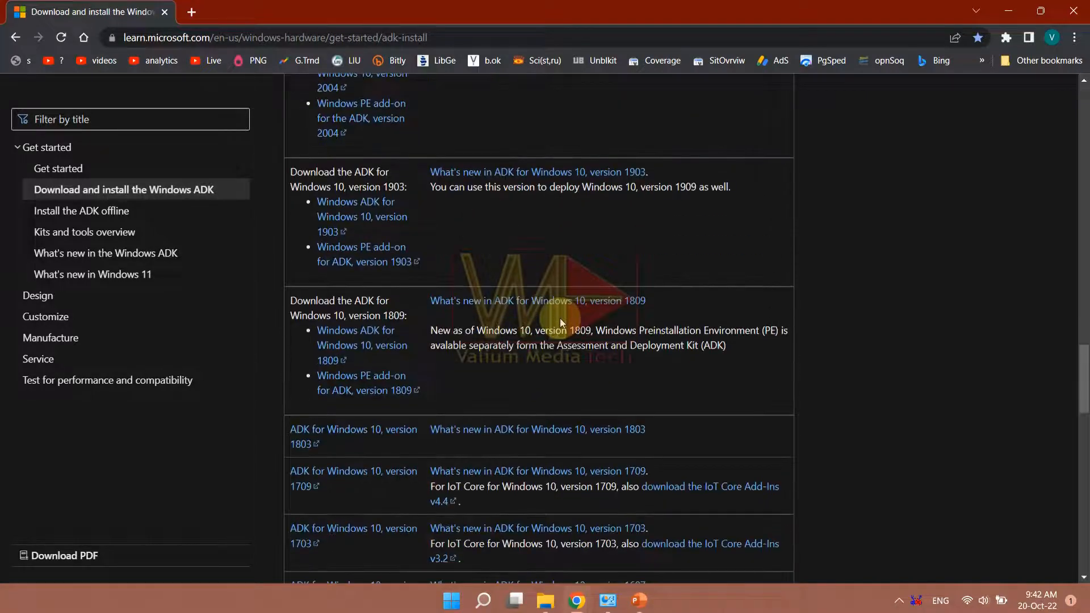
scroll("down", 3)
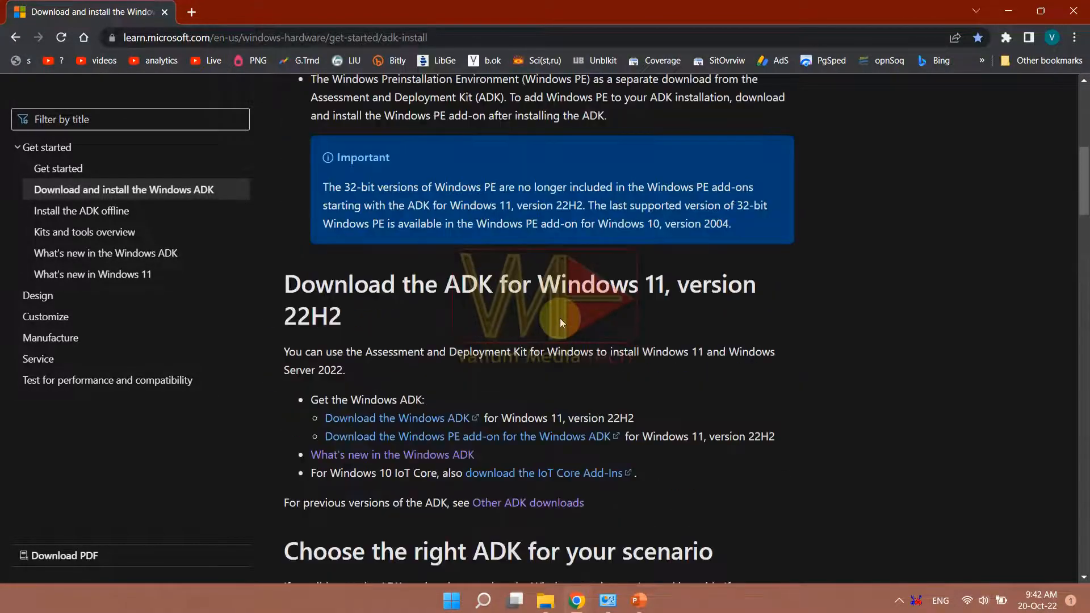
scroll("up", 3)
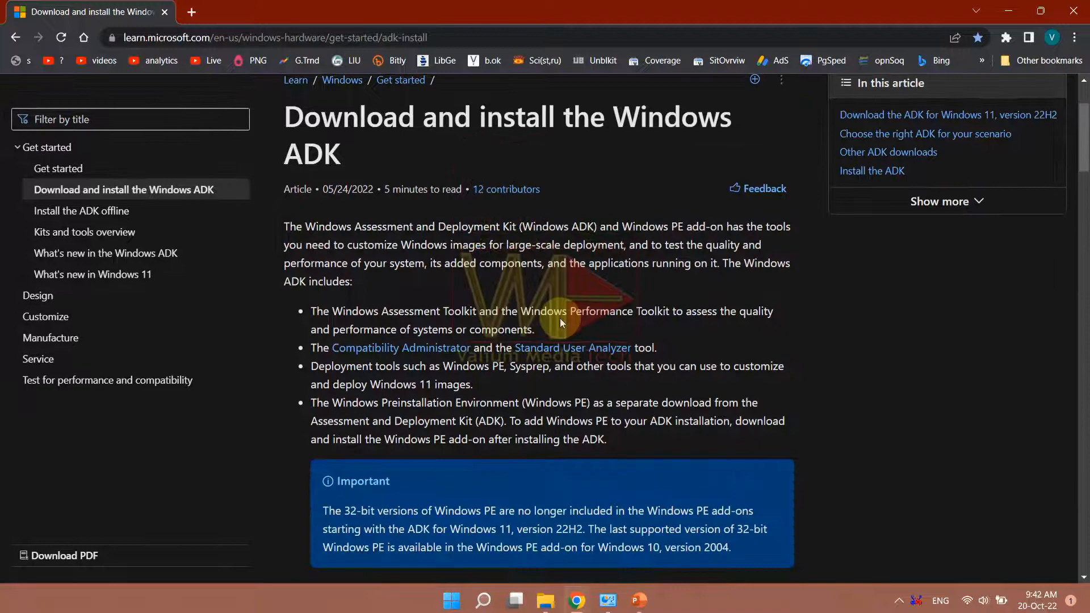
scroll("down", 3)
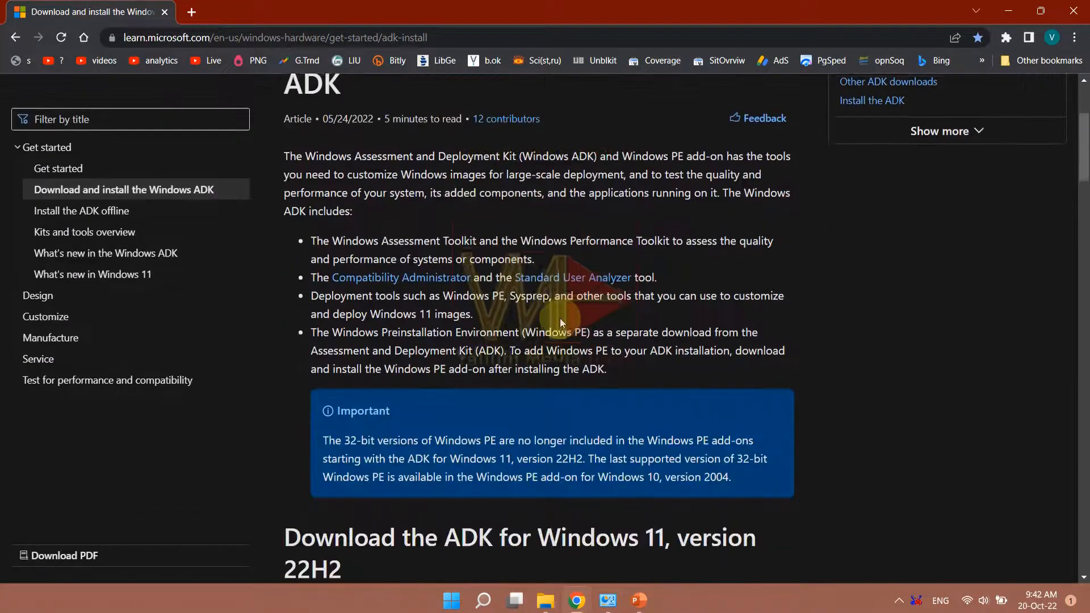
scroll("down", 3)
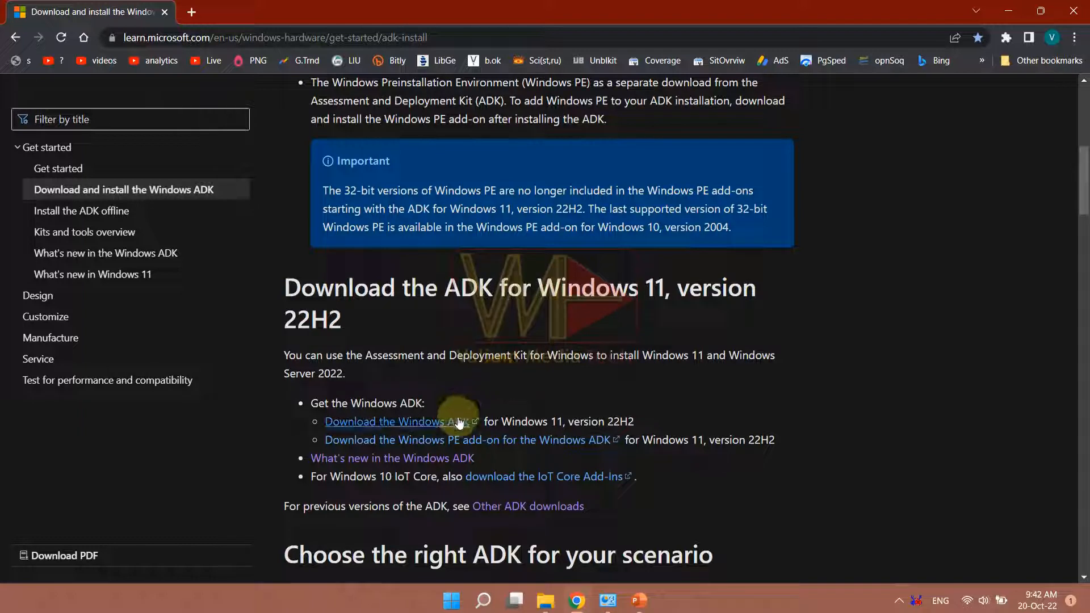
Start downloading the Windows ADK installer for Windows 11, version 22H2.
left_click(389, 422)
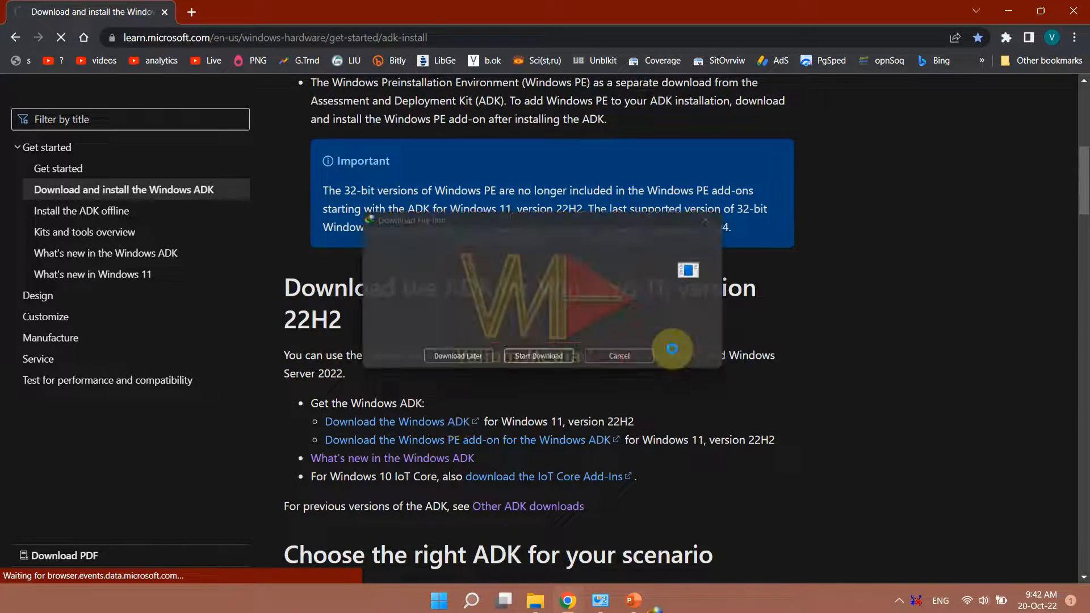
left_click(537, 355)
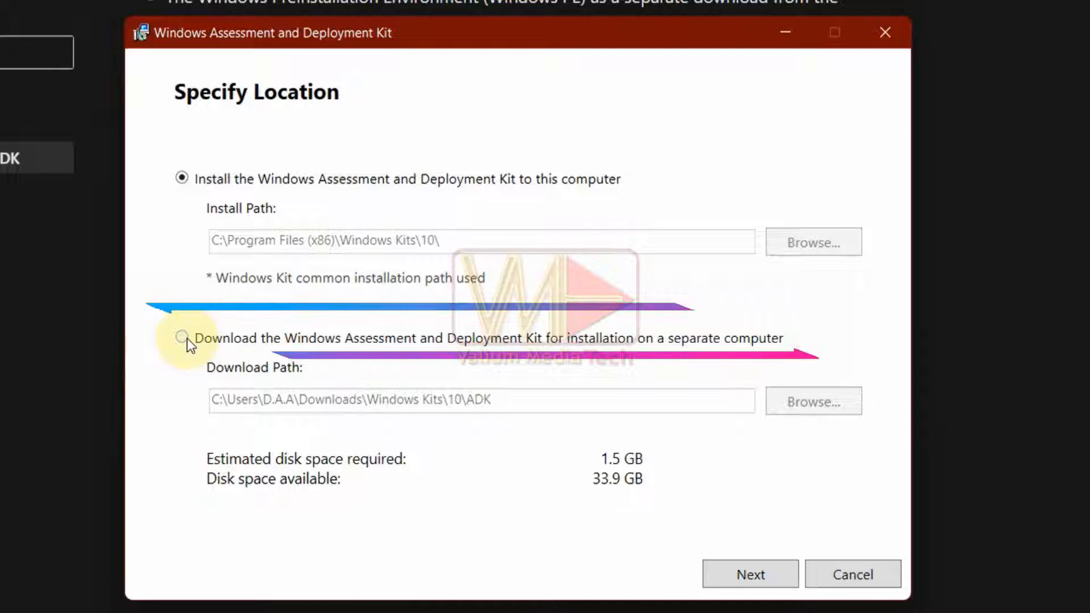
Download the ADK for a separate computer into Downloads\Windows Kits\10\ADK, declining insights and accepting the licence.
left_click(182, 338)
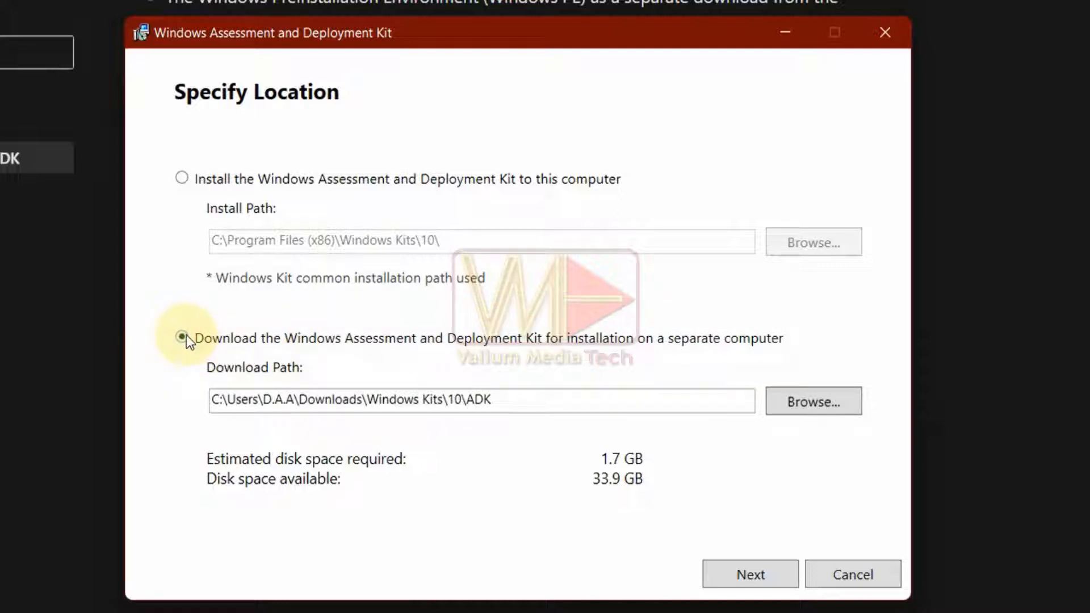
left_click(181, 337)
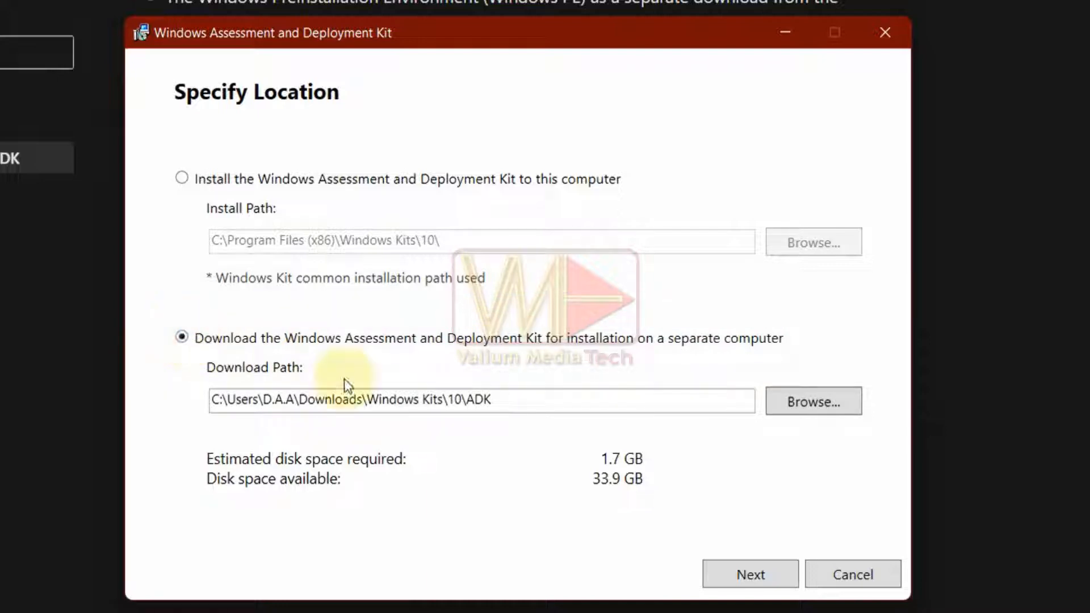
left_click(550, 400)
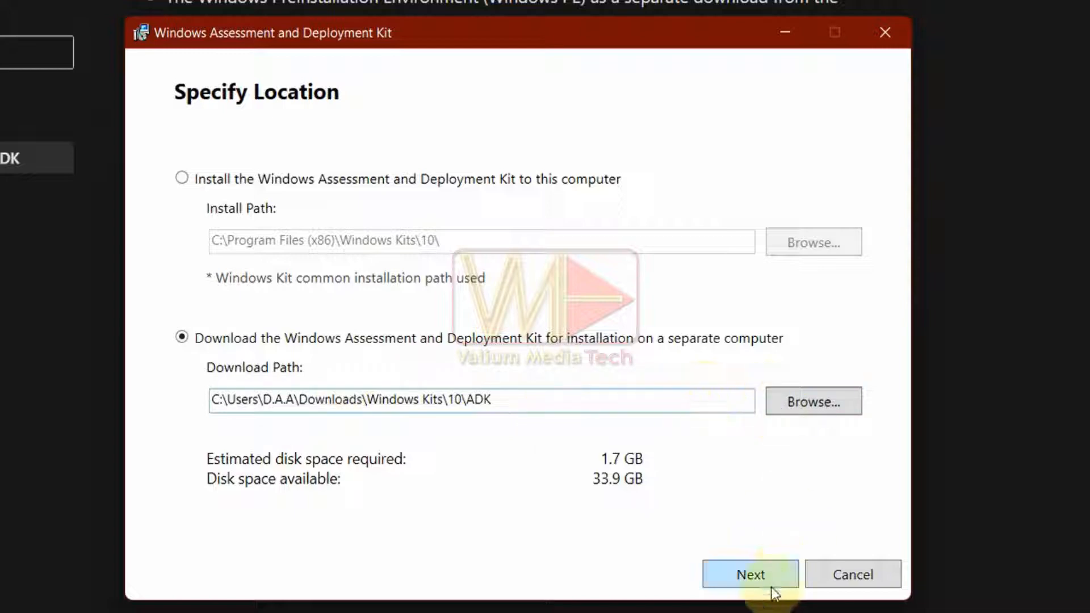
left_click(751, 574)
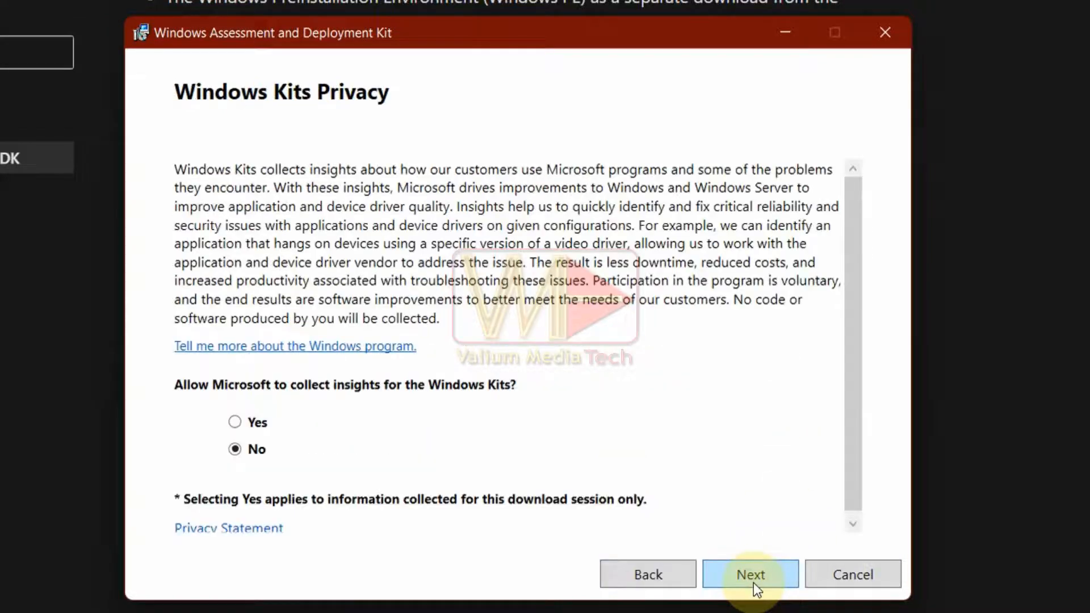
left_click(750, 574)
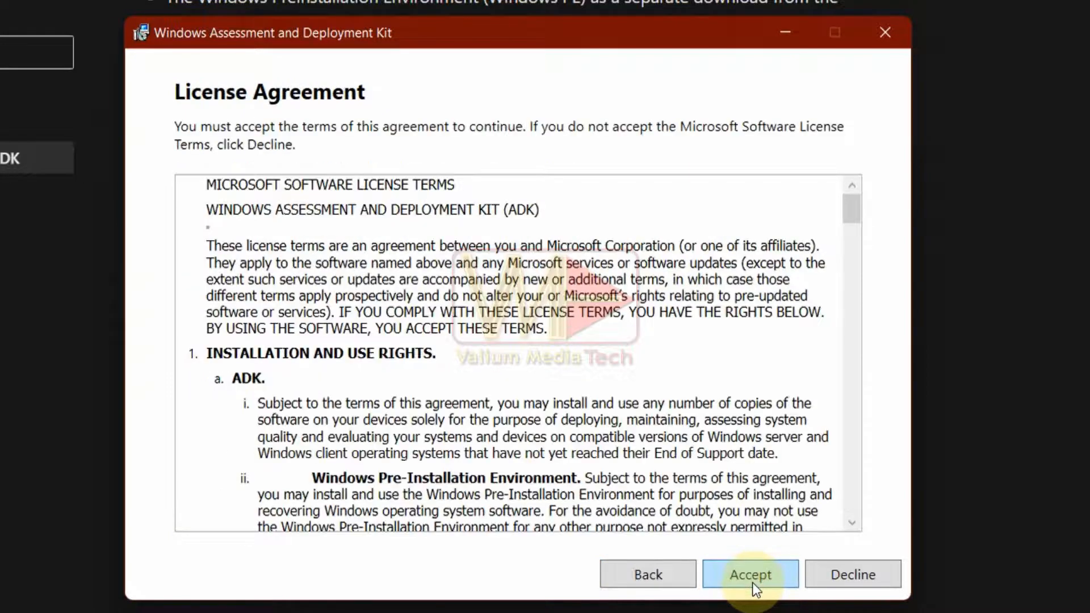
left_click(751, 575)
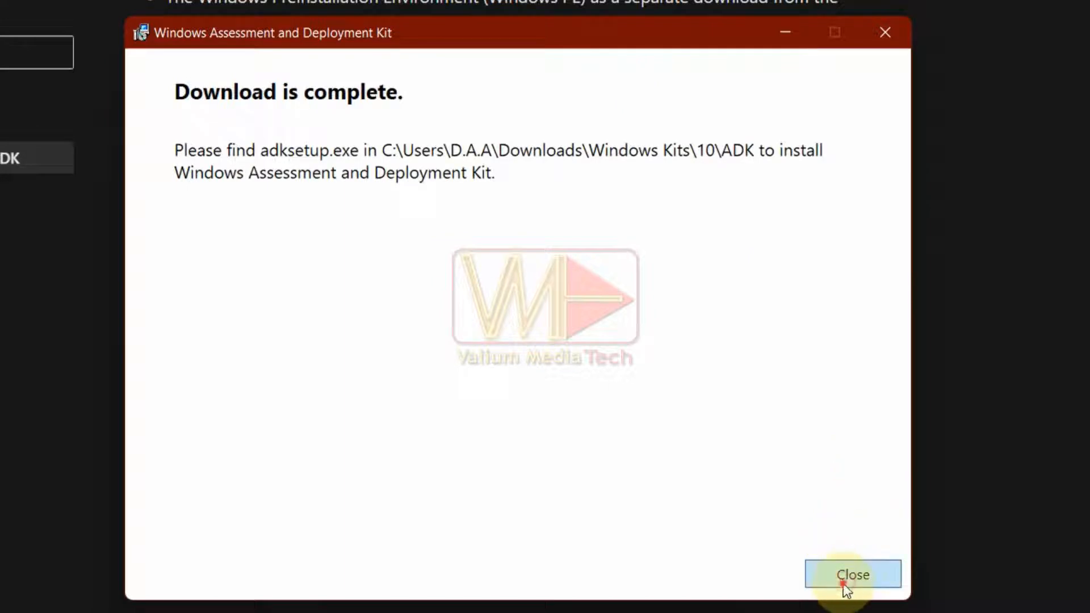
Run the WinPE add-on installer and download it for a separate computer into ADKWinPEAddons.
left_click(853, 574)
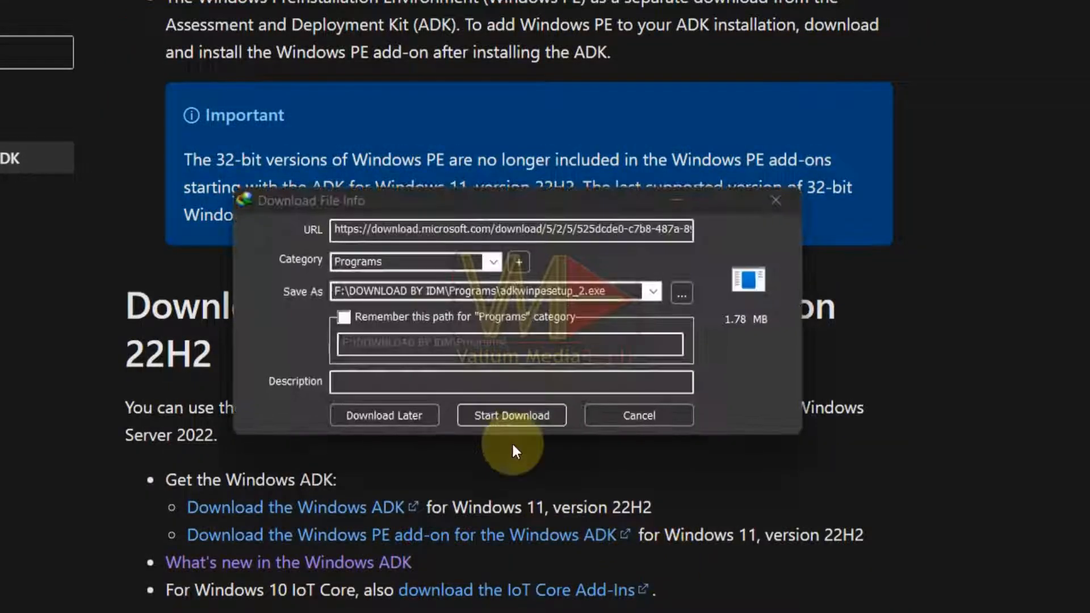
left_click(510, 415)
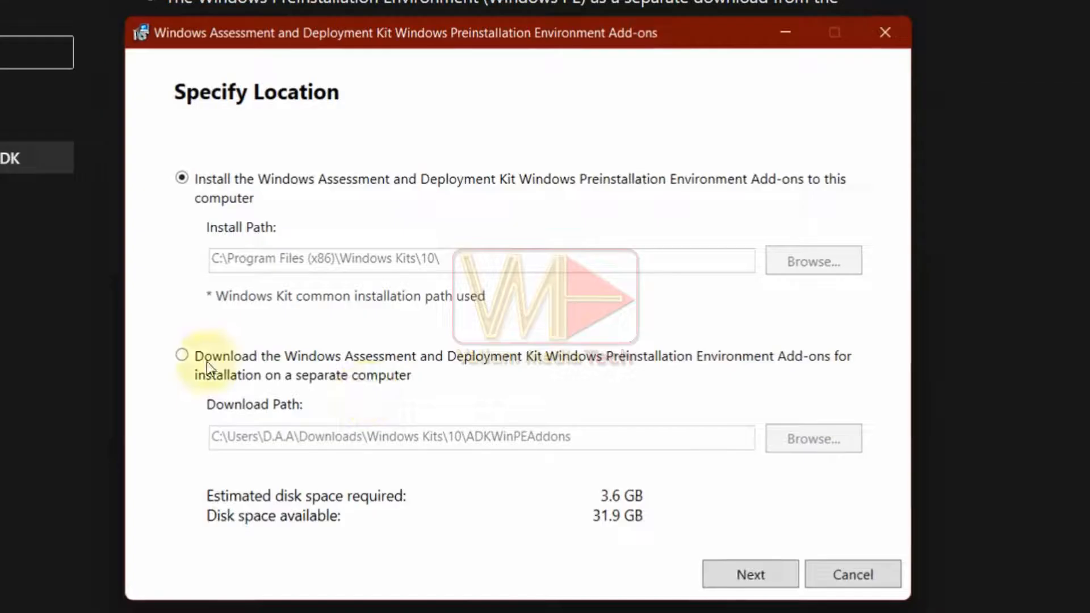
left_click(181, 355)
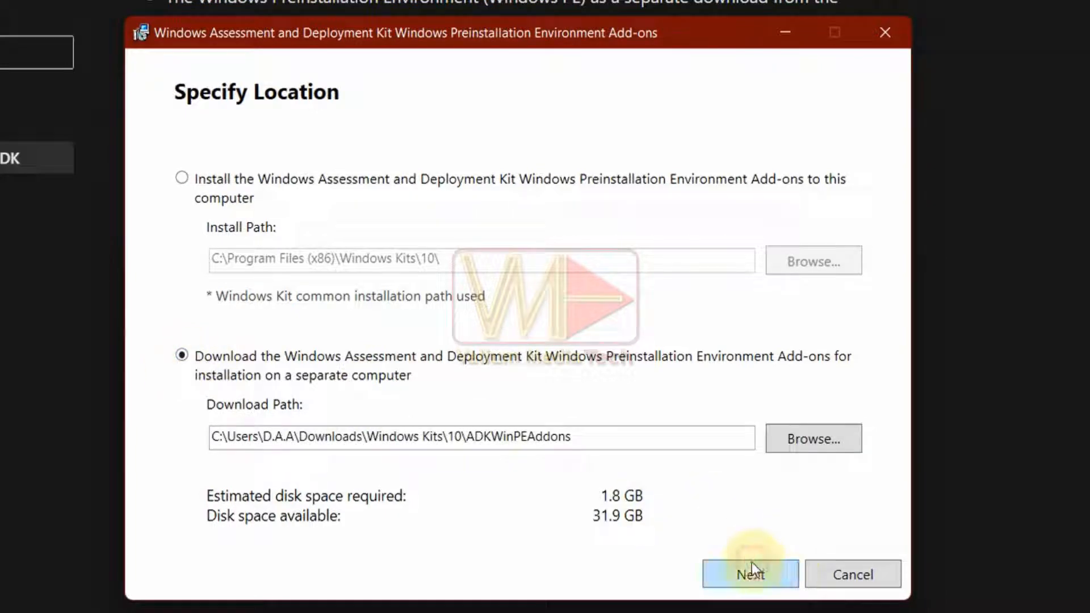
left_click(750, 575)
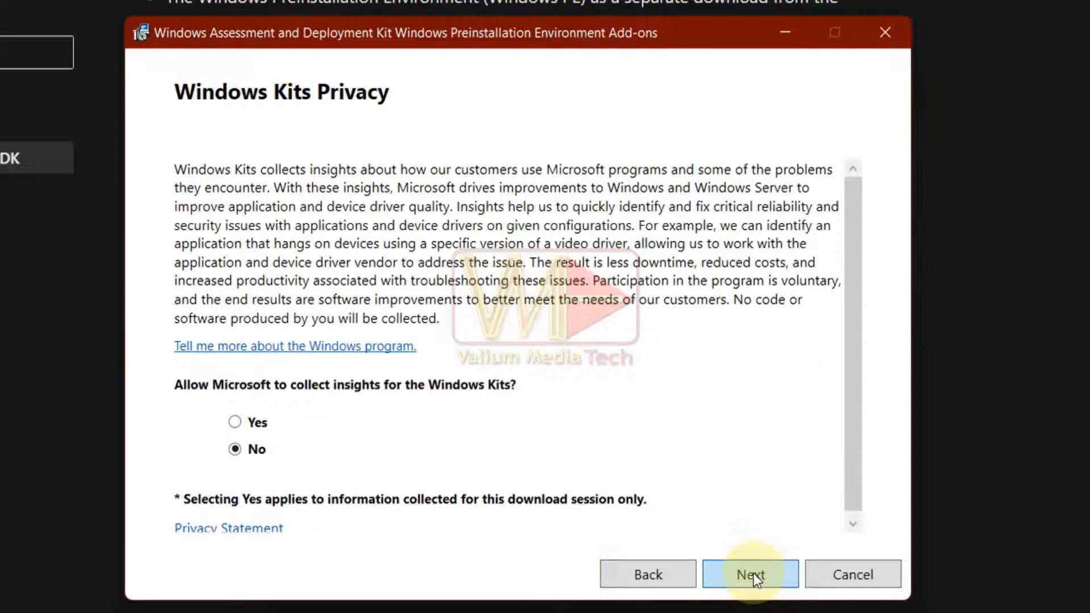
left_click(750, 574)
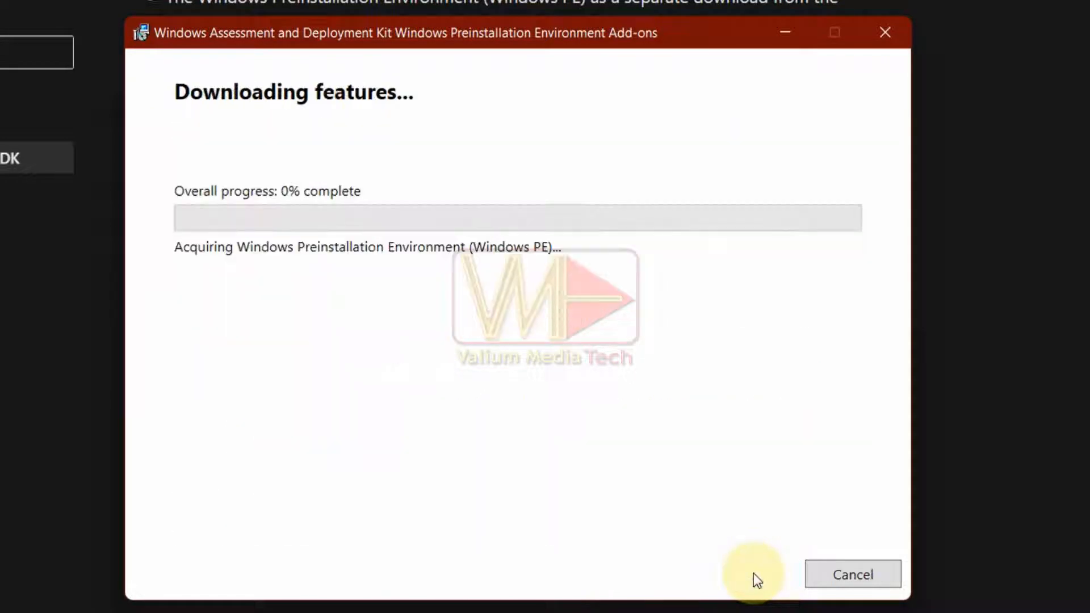
mouse_move(464, 397)
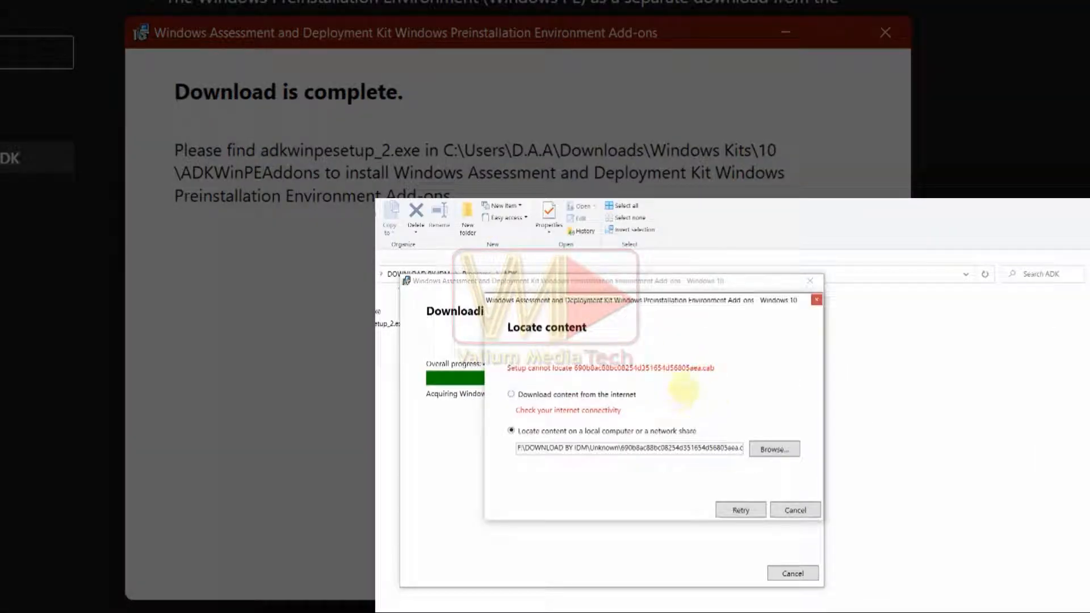
Reach the %temp%\adkwinpeaddons folder via Run to find the add-ons setup logs.
left_click(512, 394)
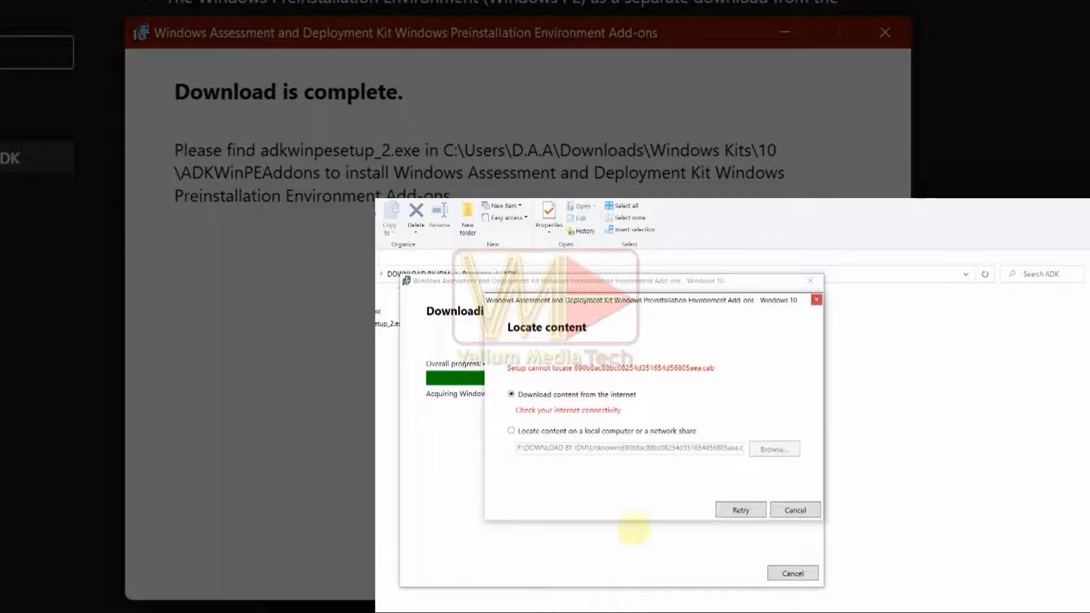
key("win+r")
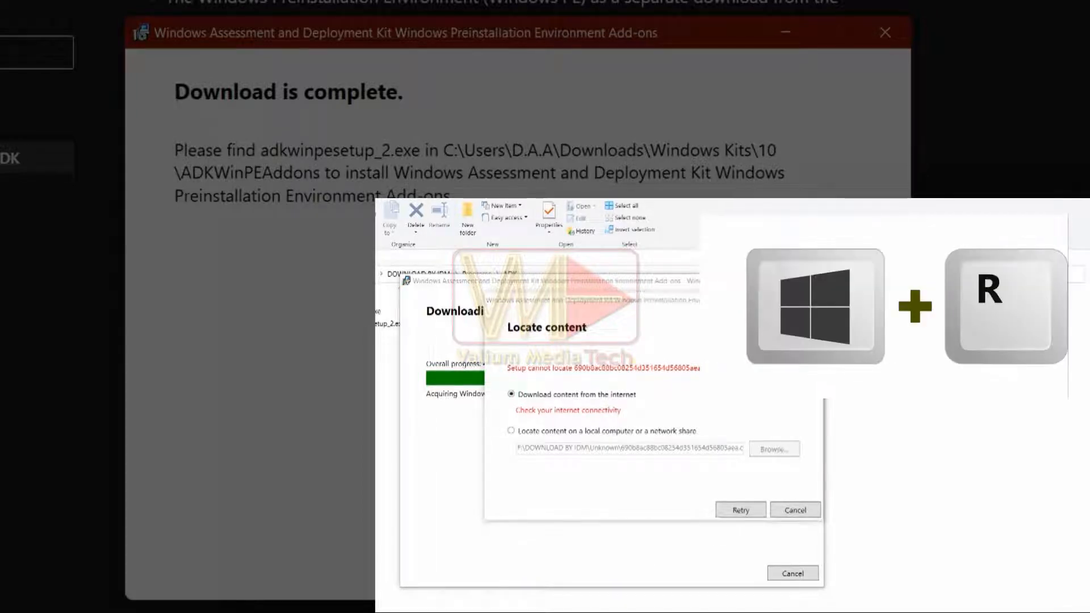
key("Win+r")
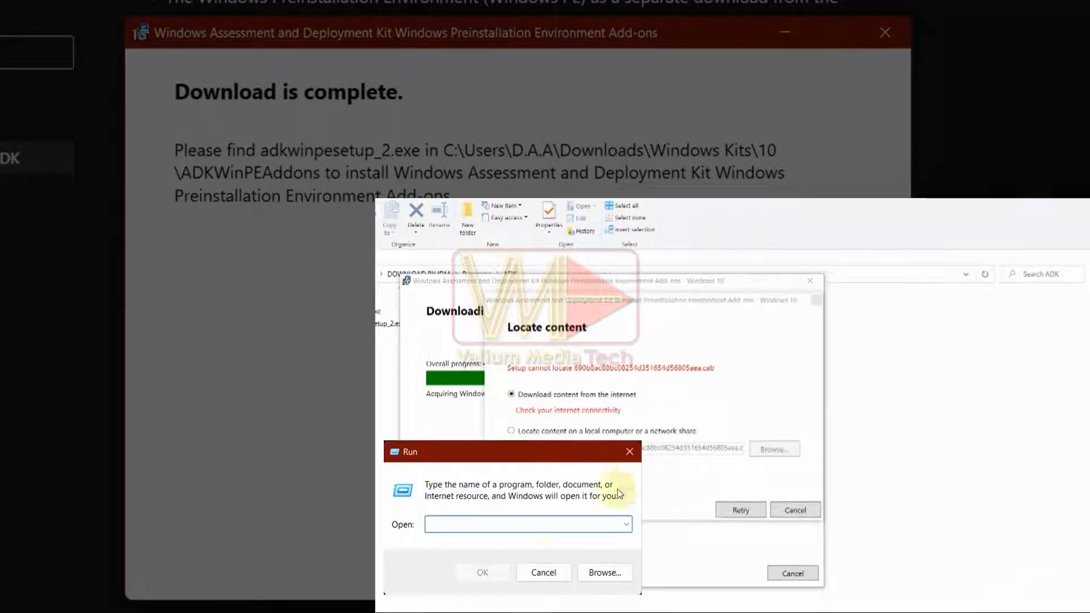
type("%")
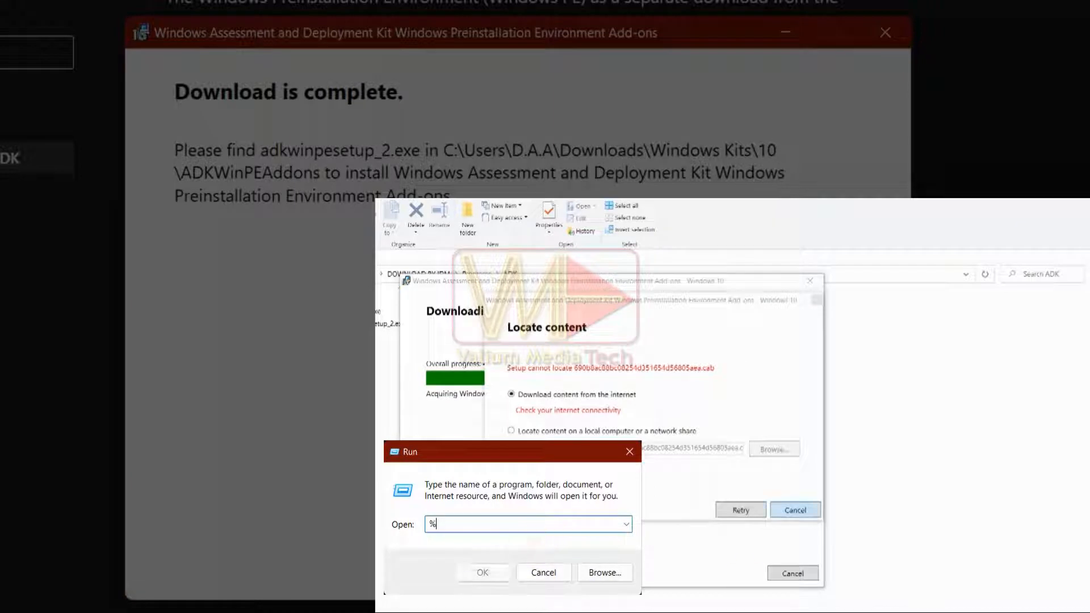
type("temp%\\")
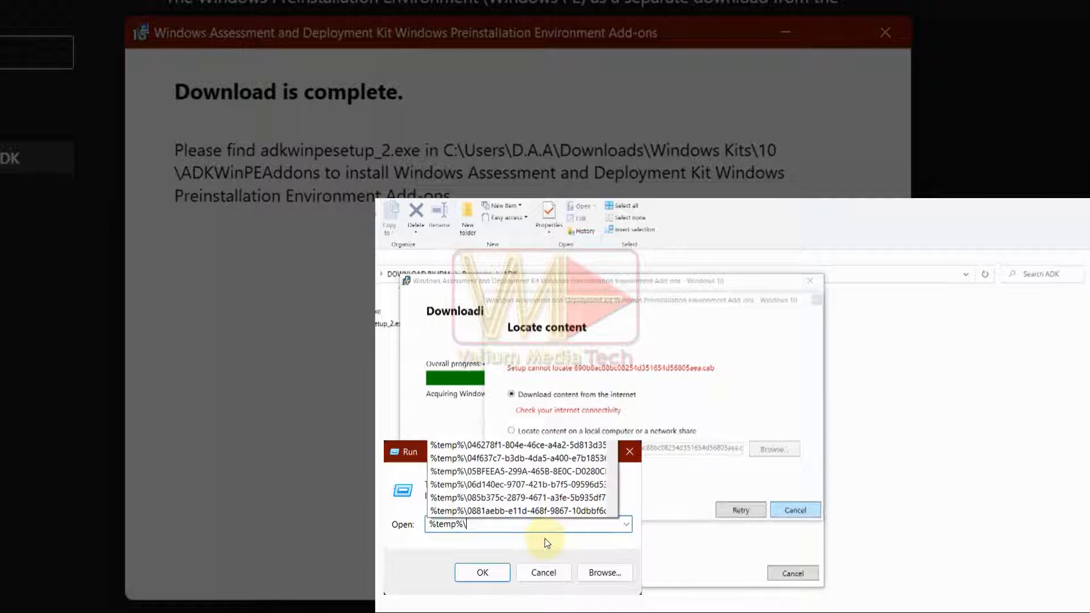
type("adk")
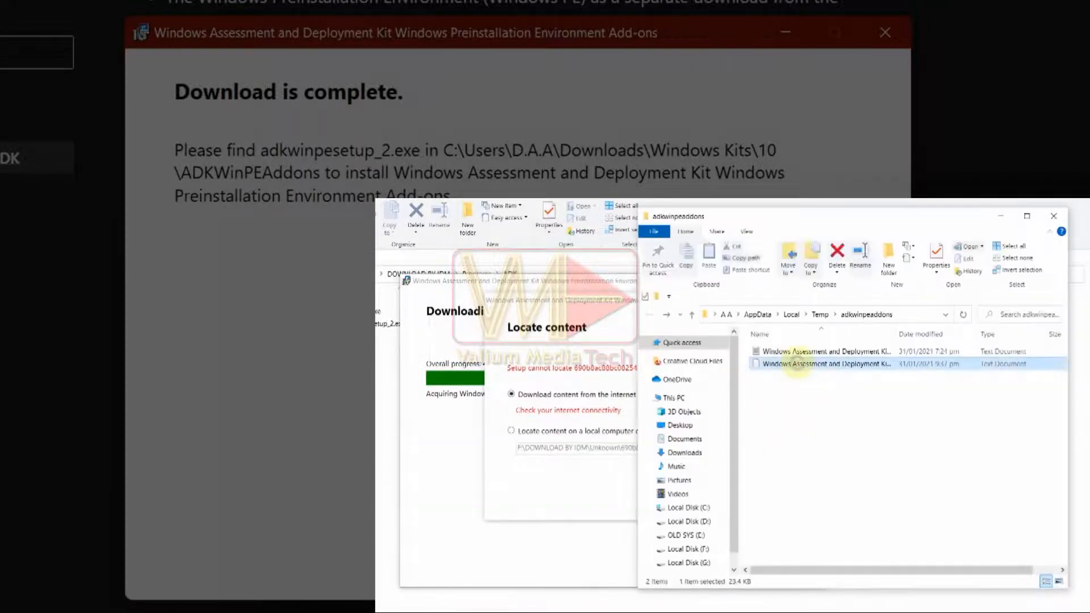
Download the failed .cab URL from the log, supply it locally and retry so the add-ons download completes.
double_click(820, 363)
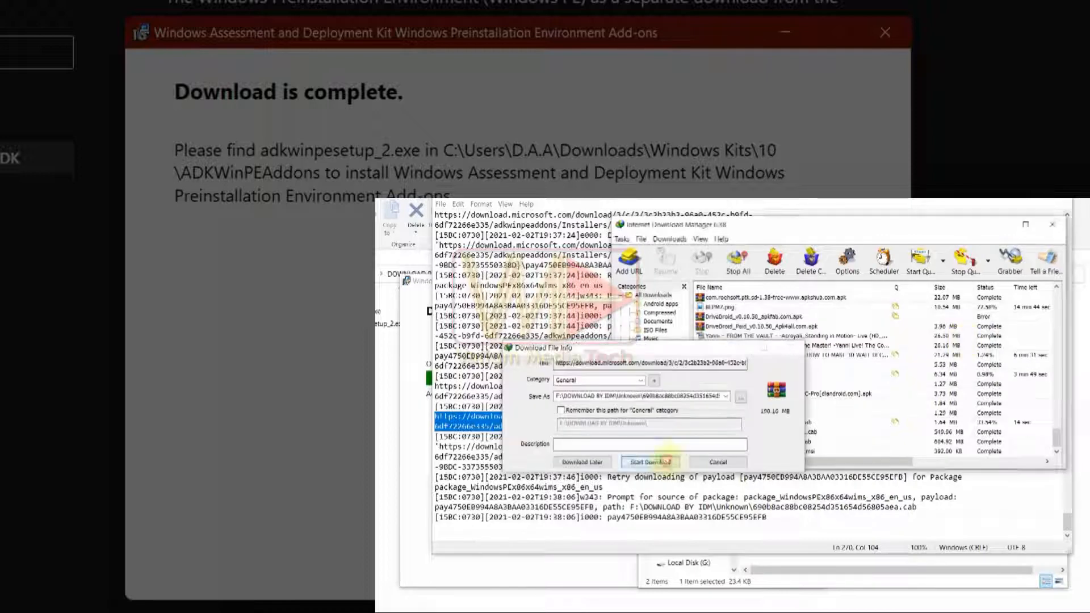
left_click(647, 461)
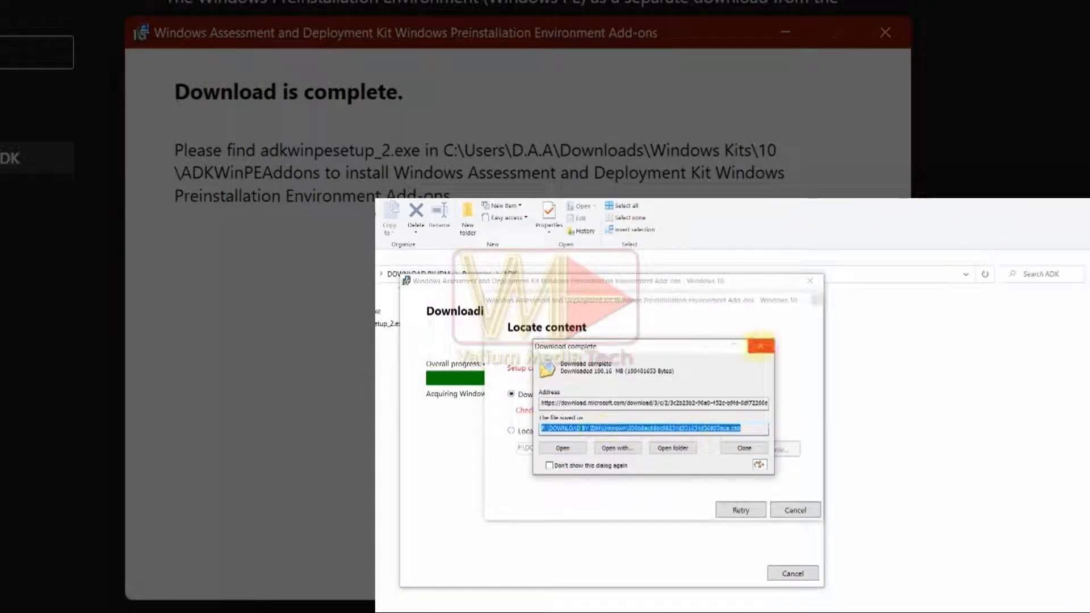
left_click(742, 447)
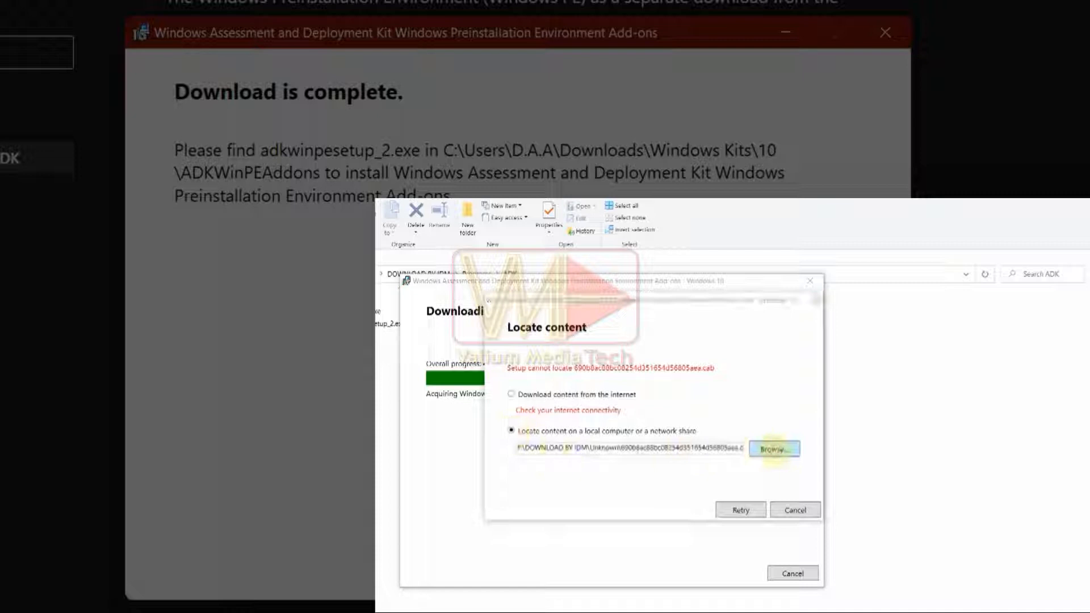
left_click(774, 448)
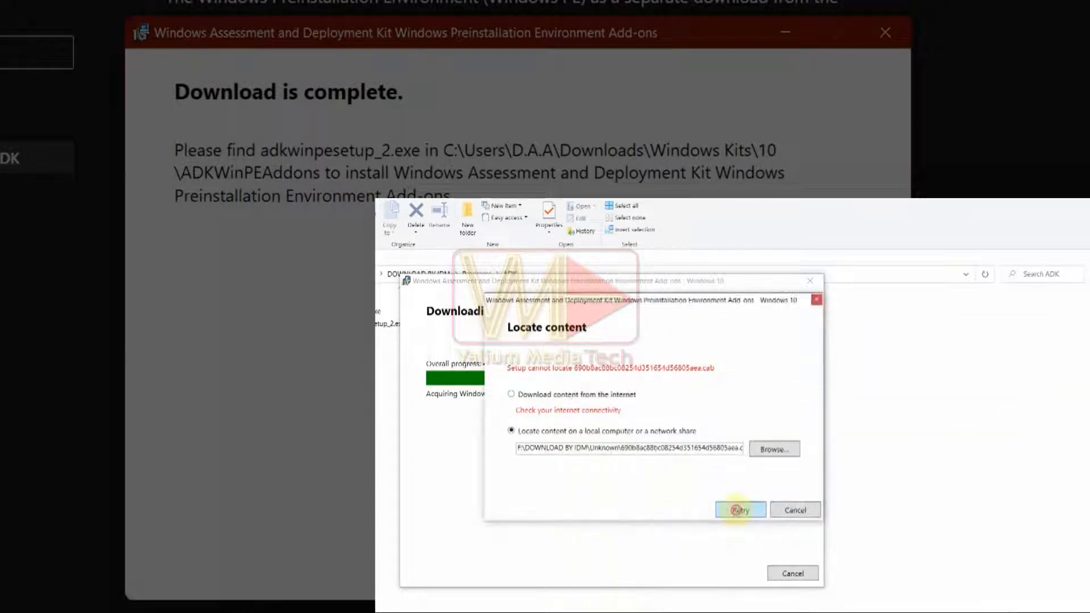
left_click(739, 510)
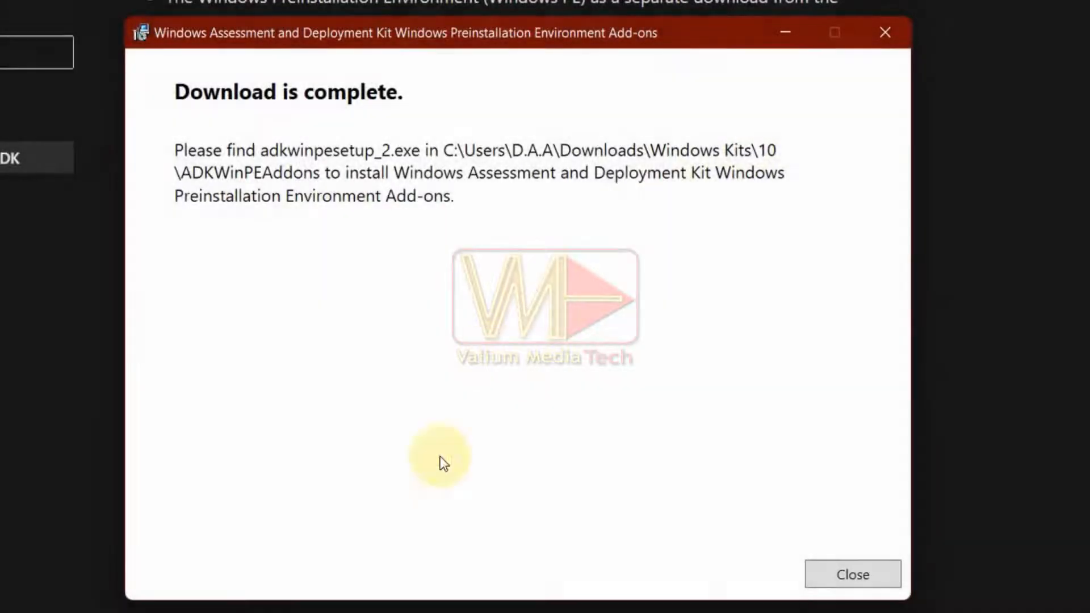
Browse to Downloads\Windows Kits\10\ADK and launch adksetup.exe, dismissing the 'already running' warning.
scroll("down", 3)
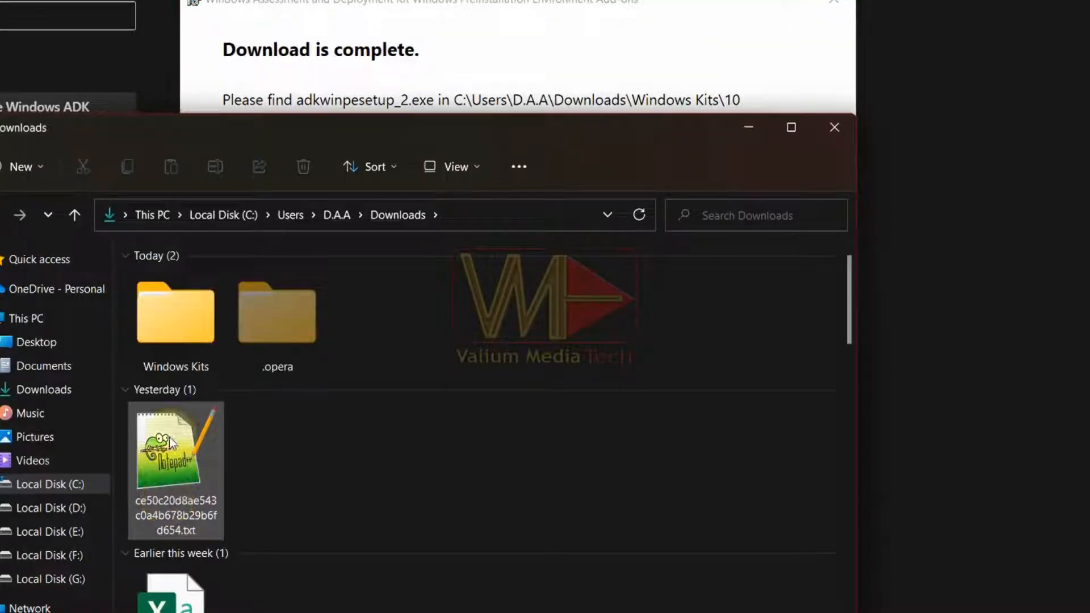
double_click(175, 314)
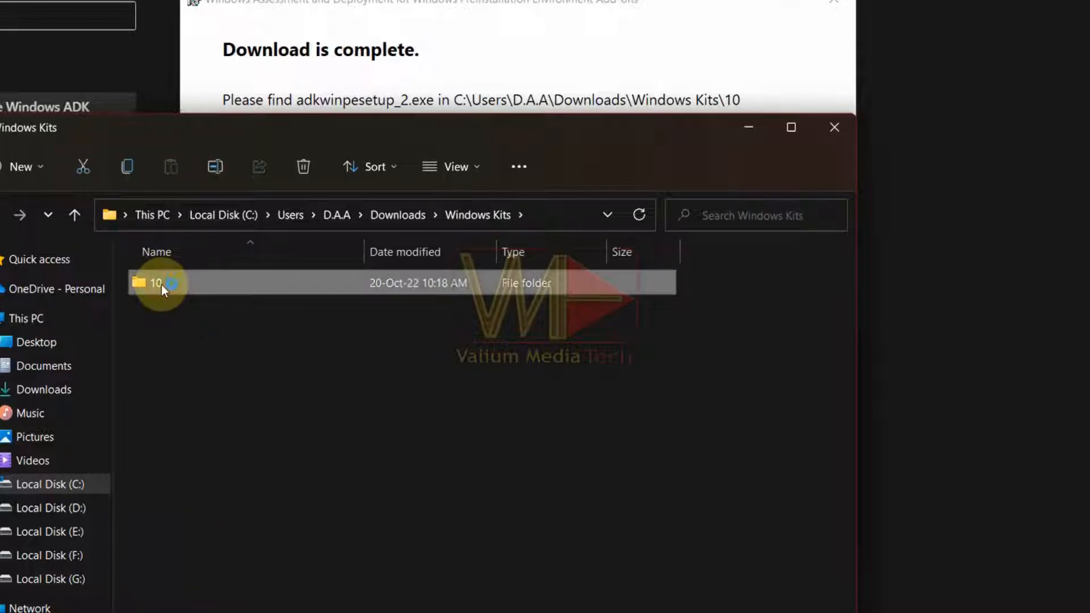
double_click(155, 283)
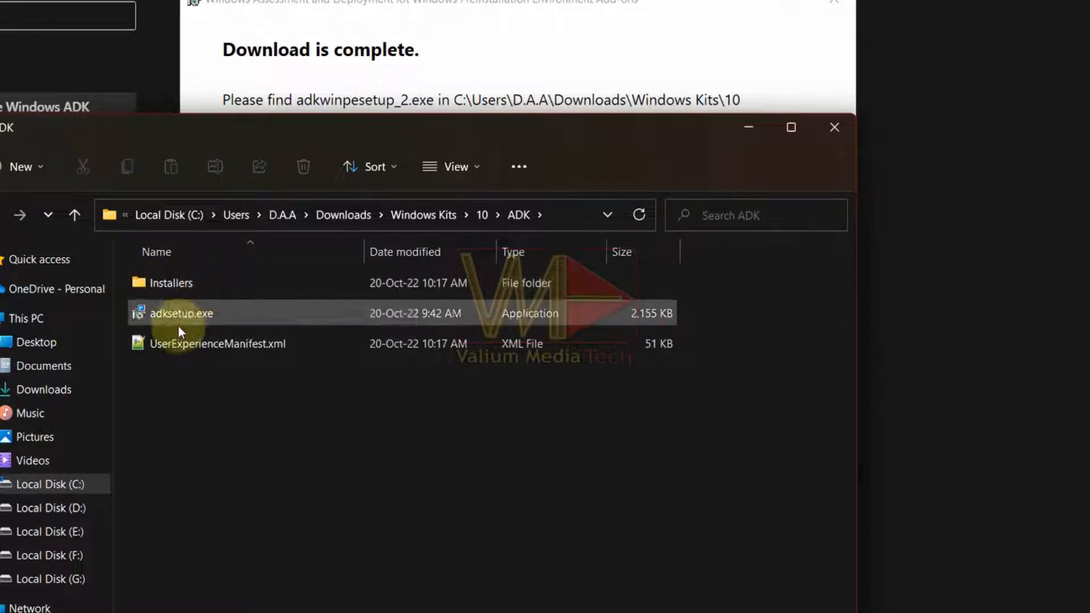
double_click(182, 313)
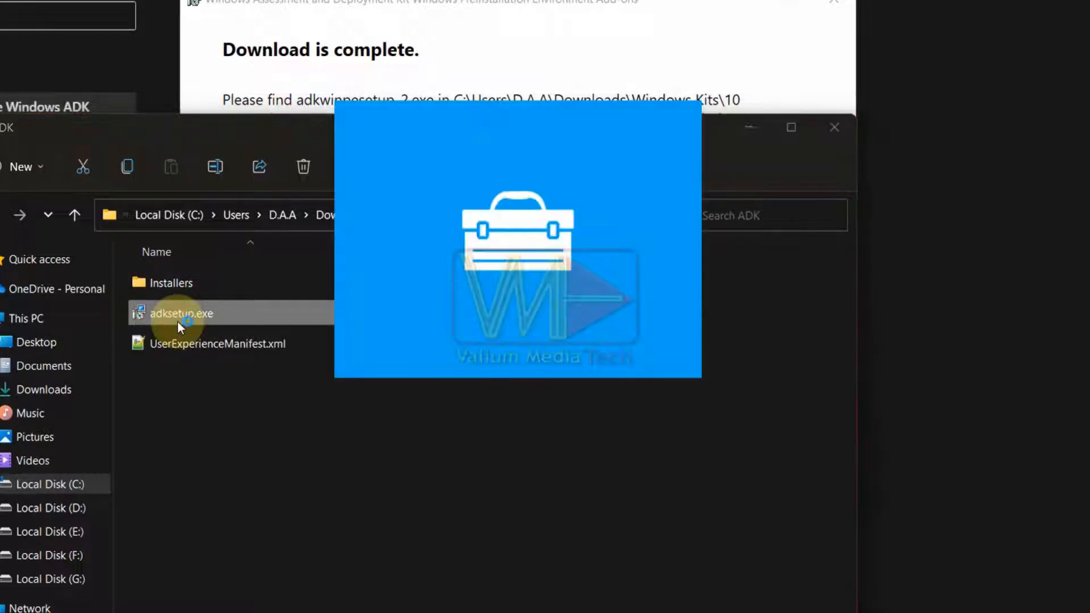
double_click(182, 313)
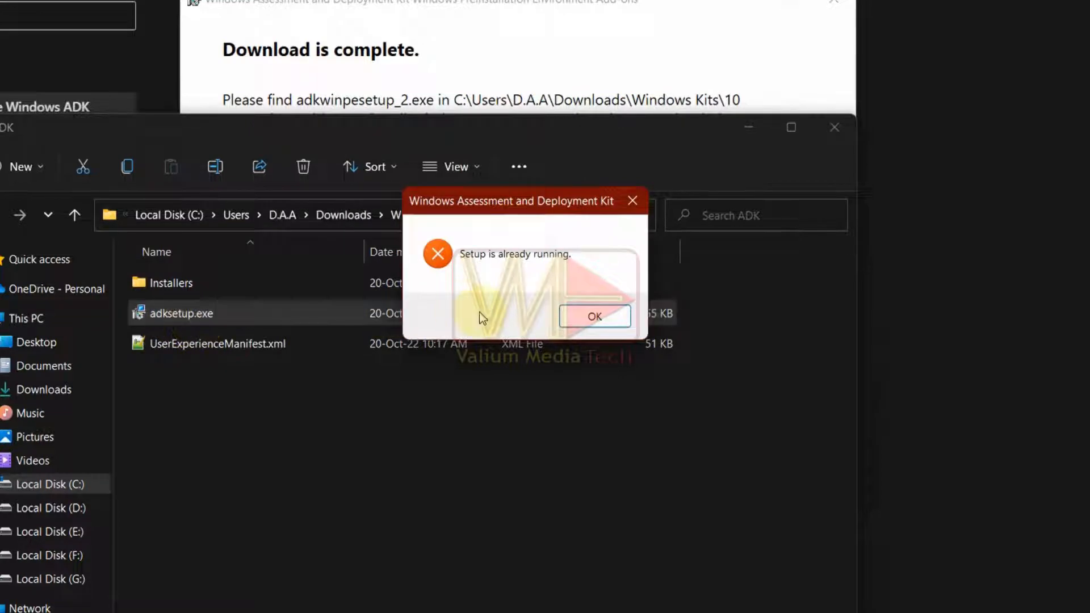
left_click(594, 317)
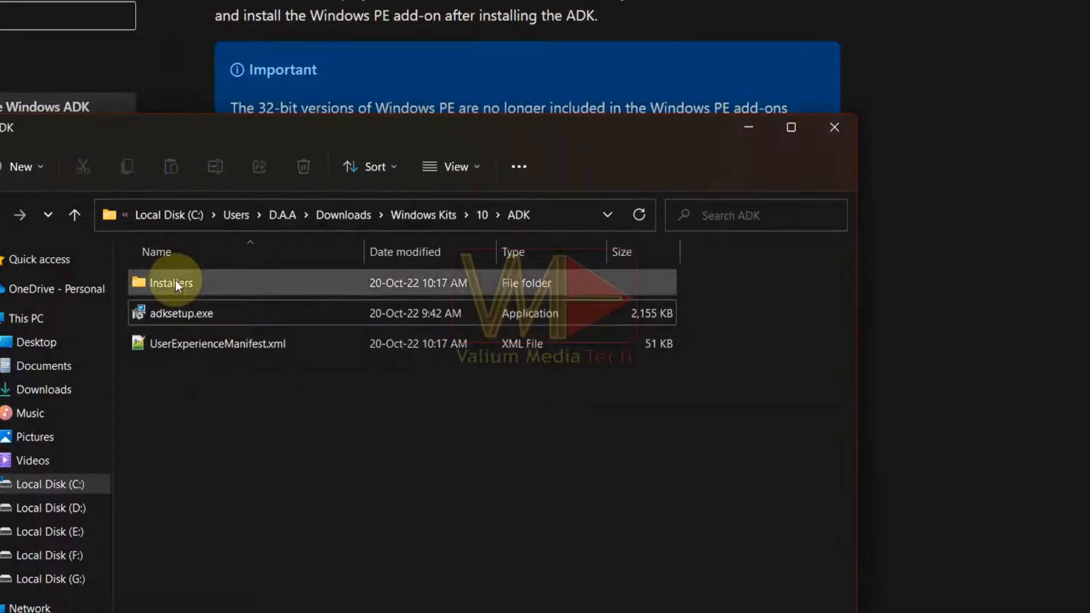
Install the ADK to the default path with insights declined and the checked features.
double_click(181, 313)
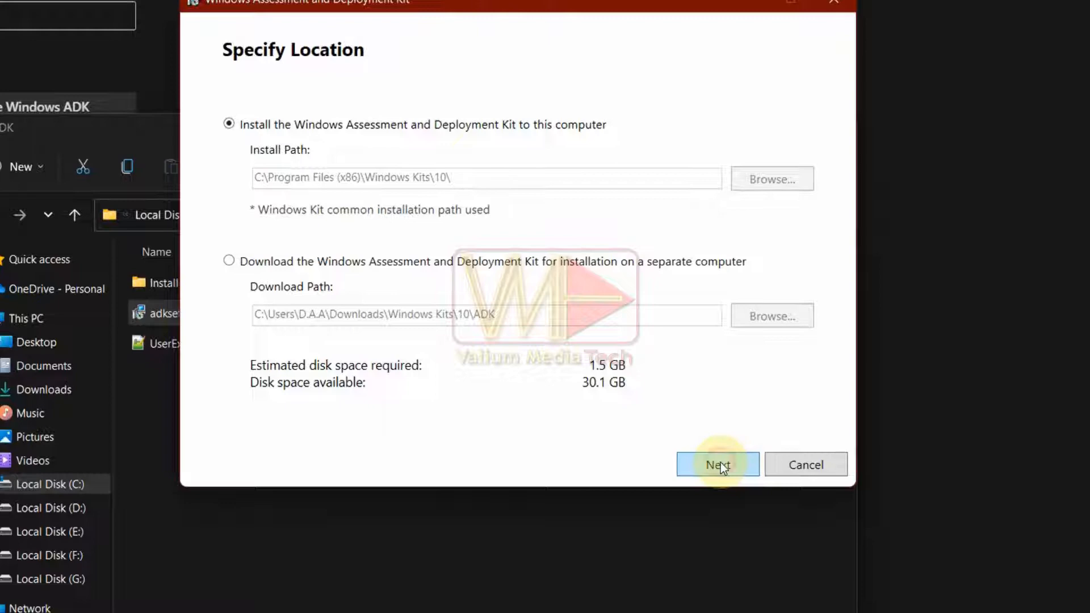
left_click(717, 464)
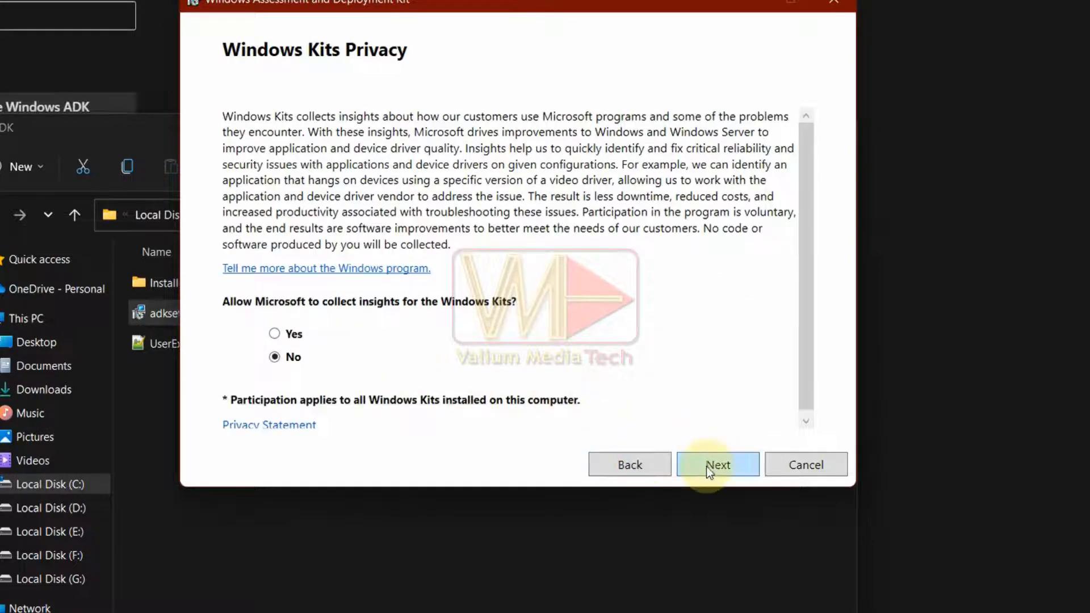
left_click(717, 464)
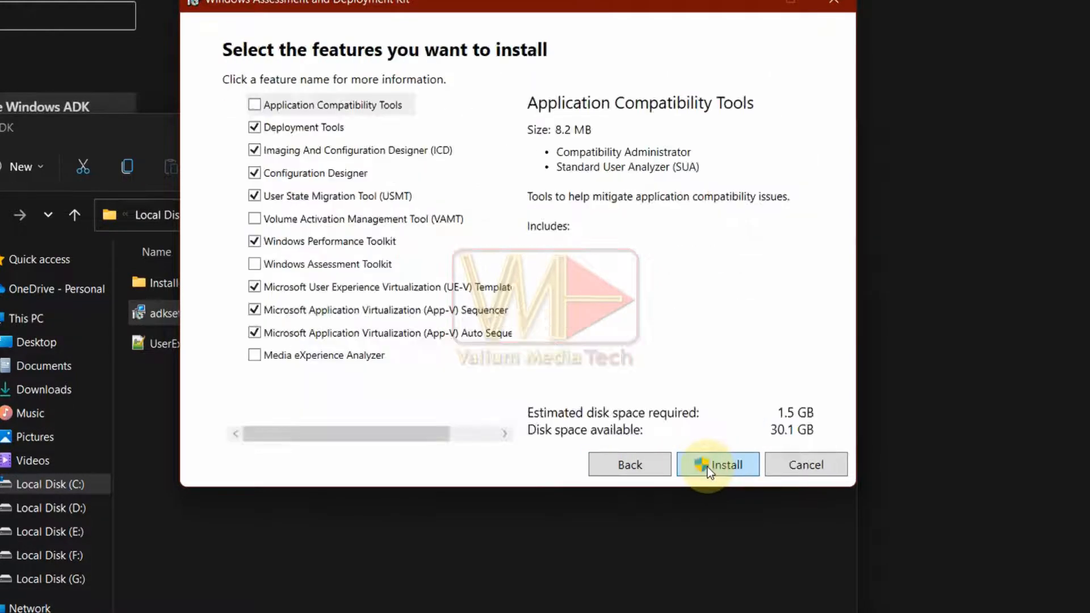
mouse_move(347, 318)
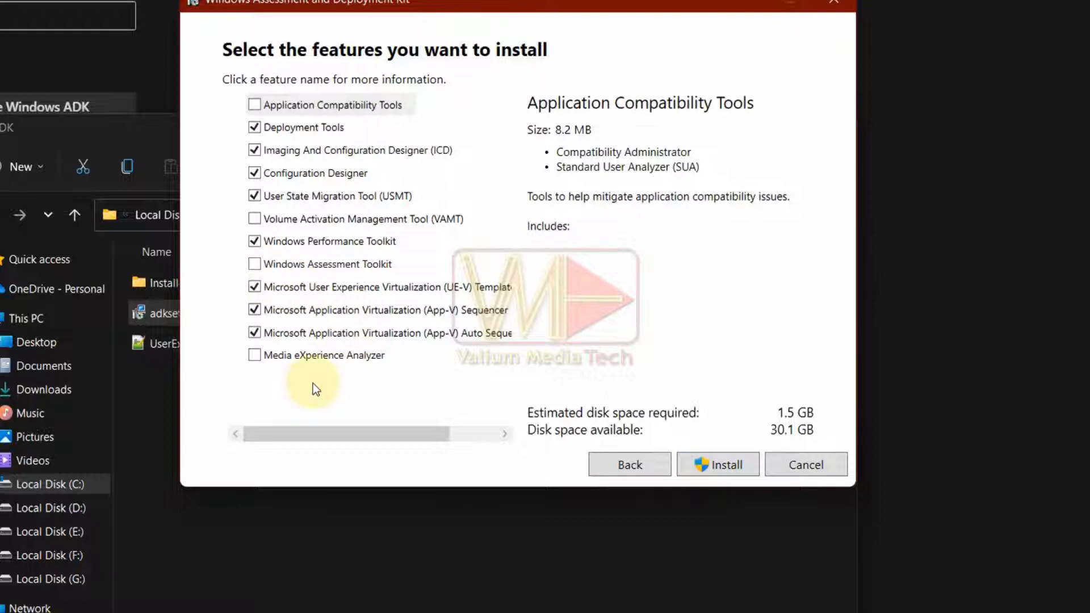
left_click(717, 464)
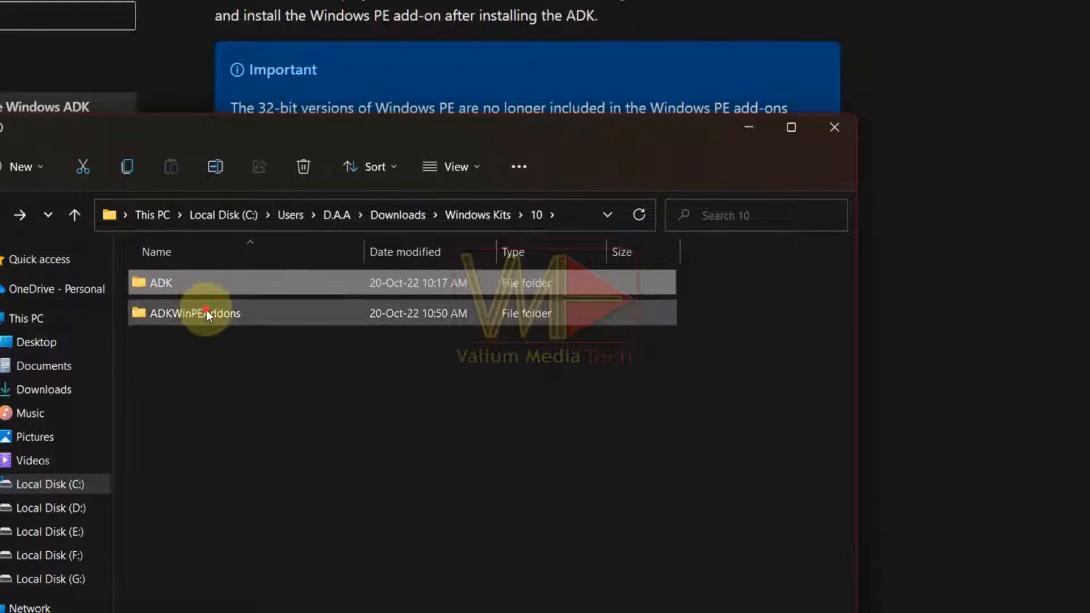
Run adkwinpesetup.exe from ADKWinPEAddons, install to the default path accepting the licence, and close setup.
double_click(197, 313)
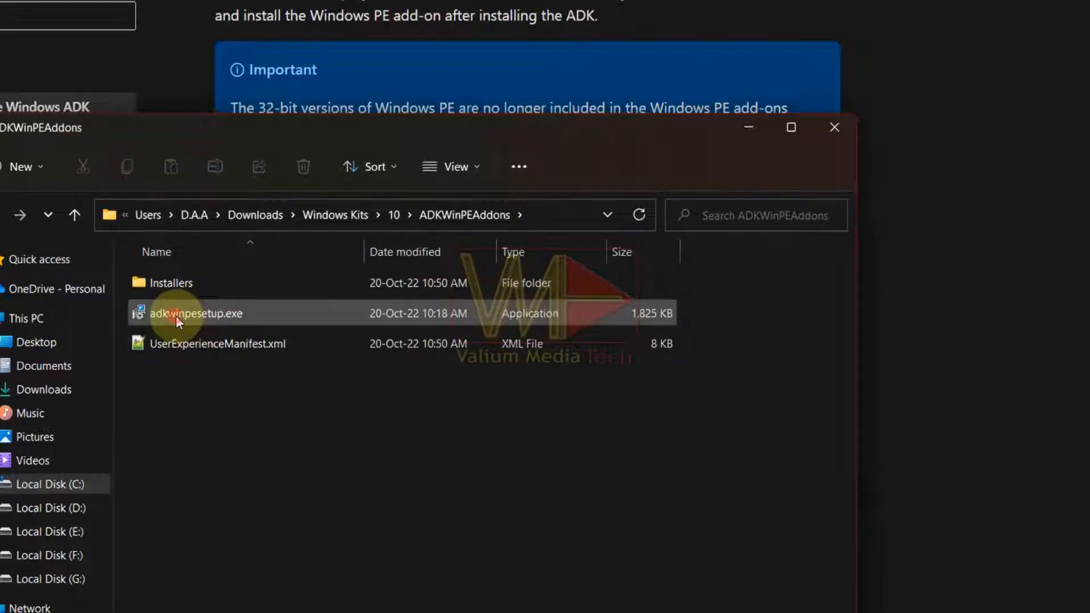
double_click(195, 314)
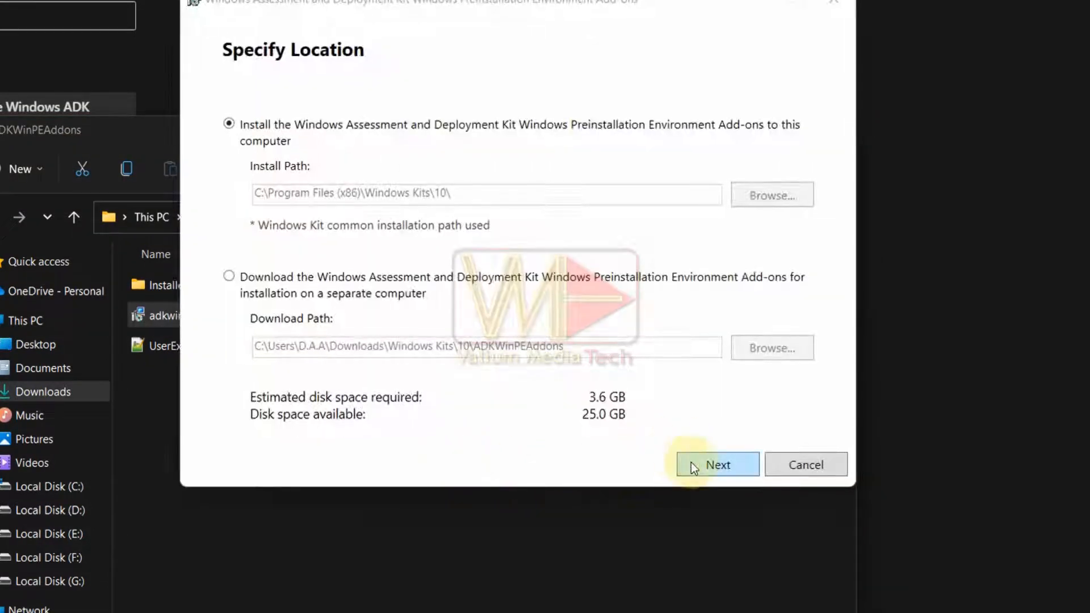
left_click(716, 465)
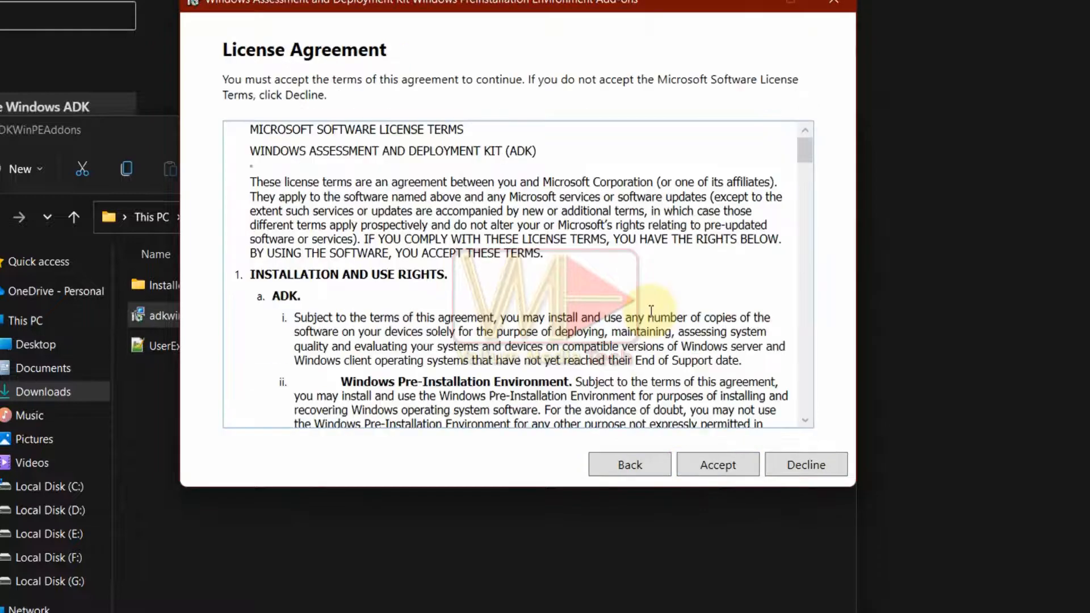
left_click(717, 464)
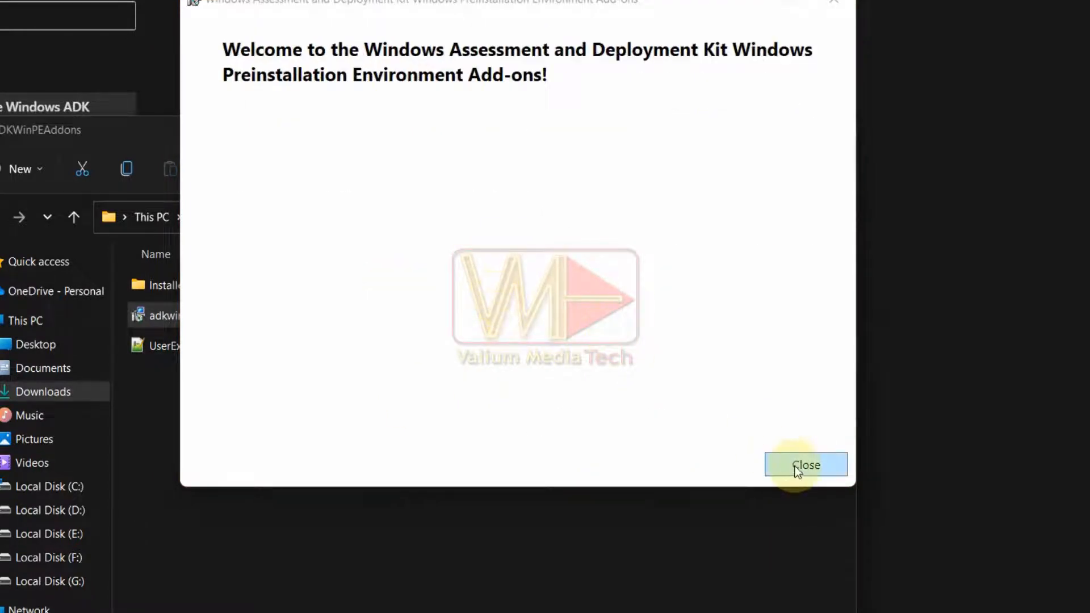
left_click(806, 464)
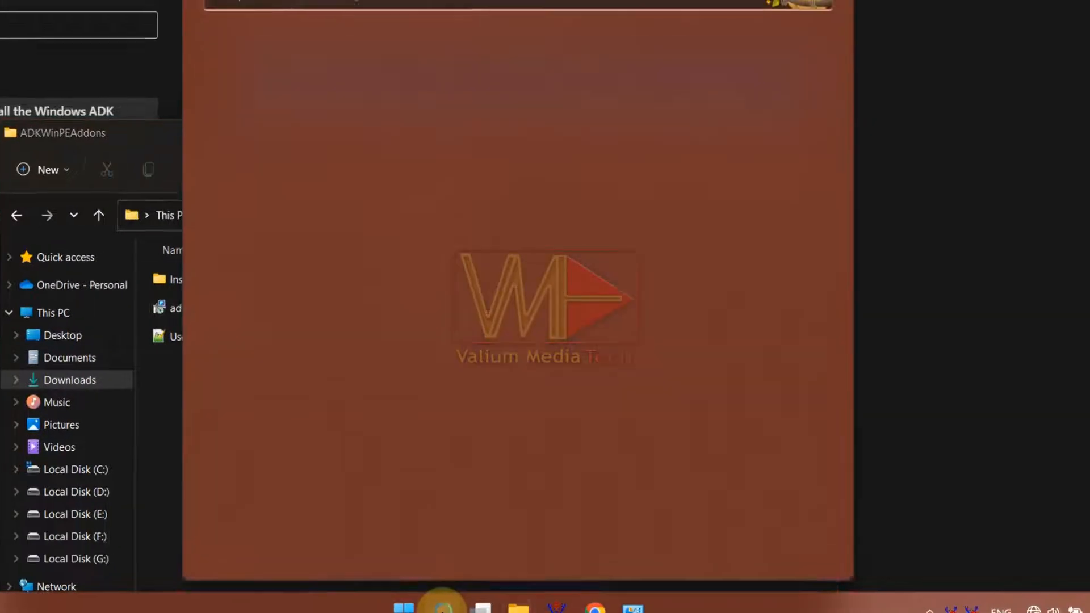
Search Start for "de" to confirm Deployment and Imaging Tools Environment is listed.
type("de")
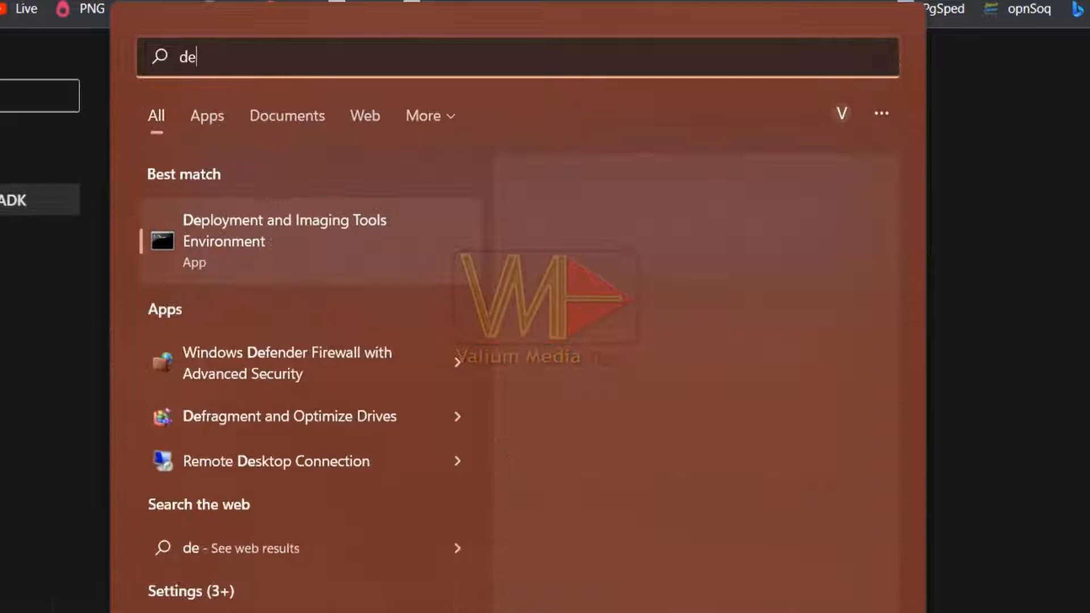